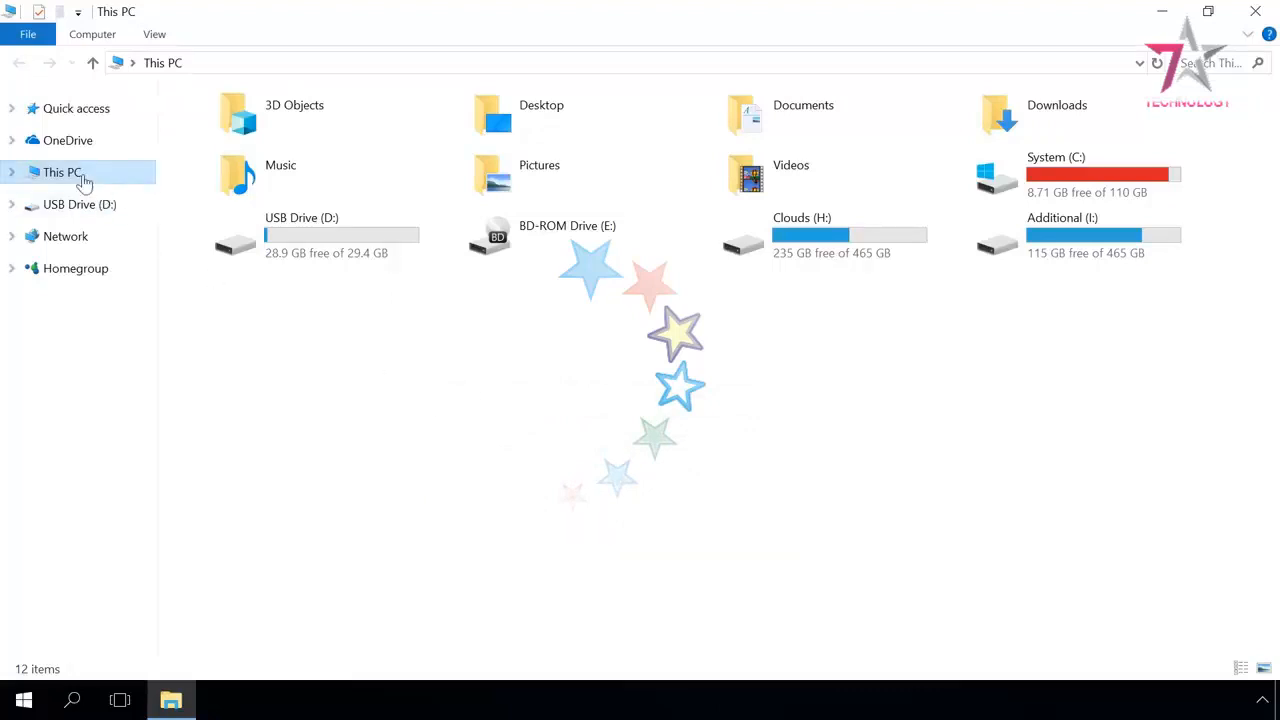
Format USB Drive (D:) as NTFS with the default allocation unit size
right_click(300, 235)
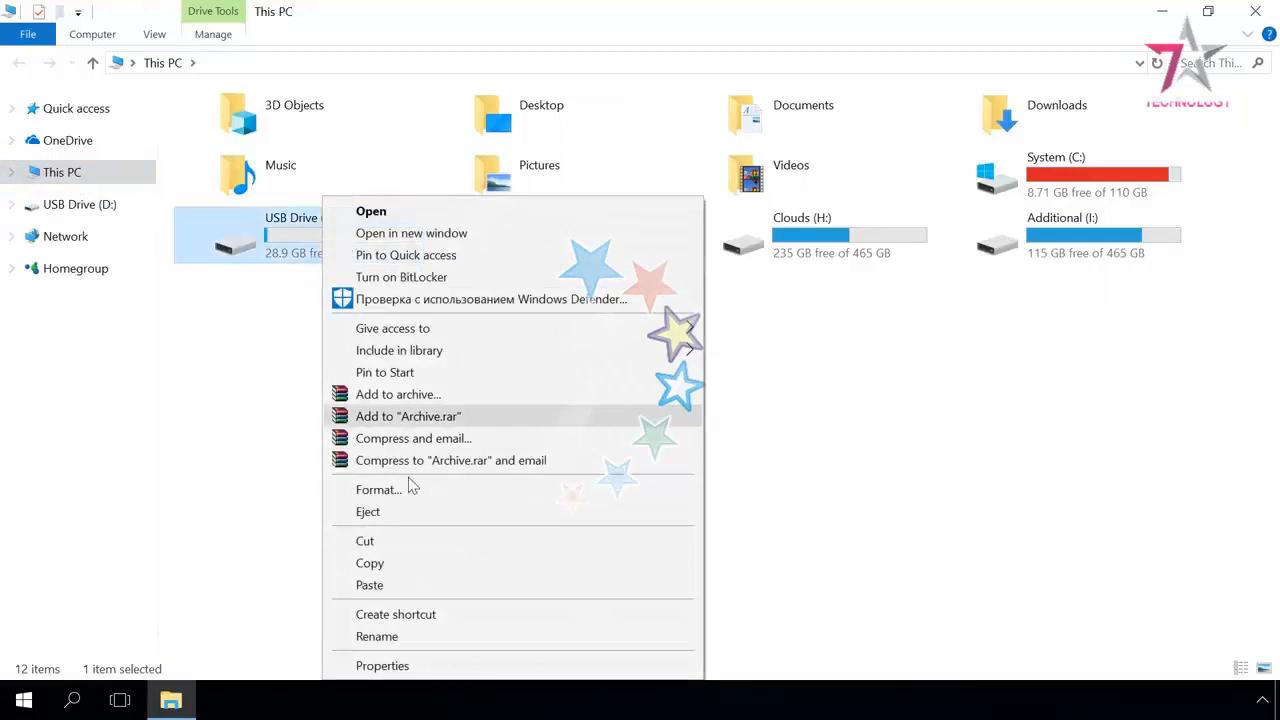
click(383, 665)
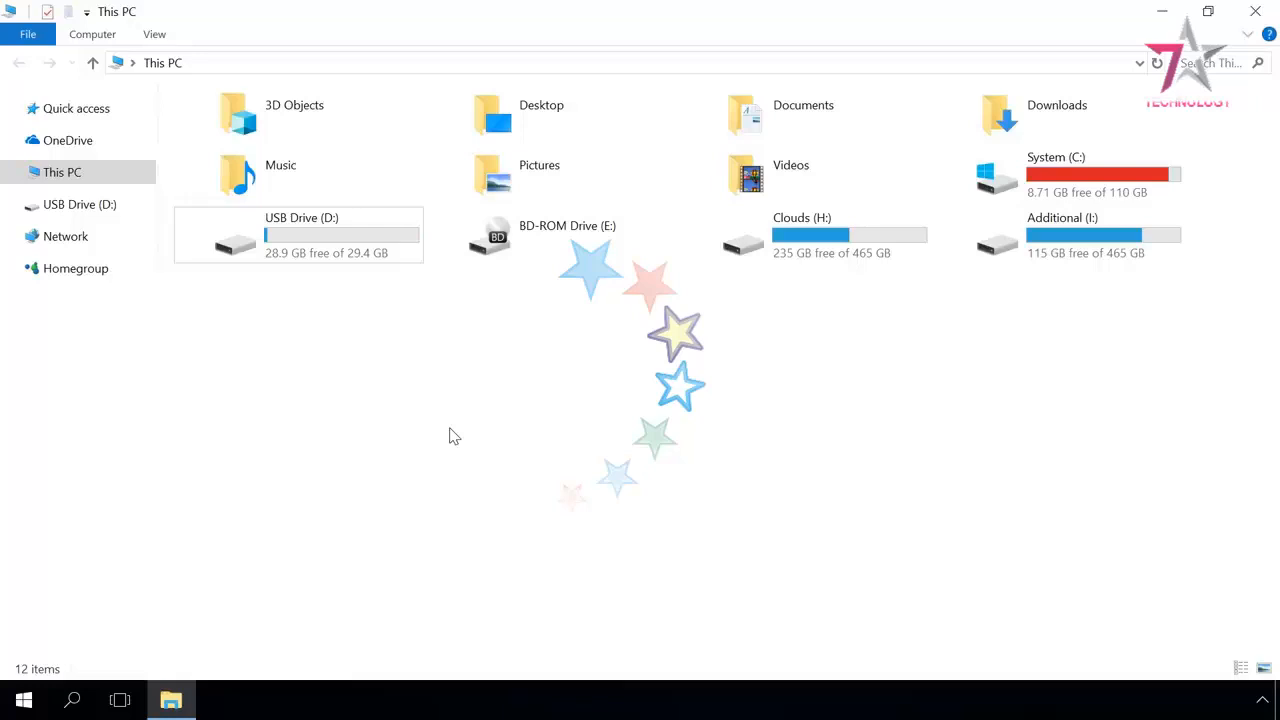
right_click(305, 235)
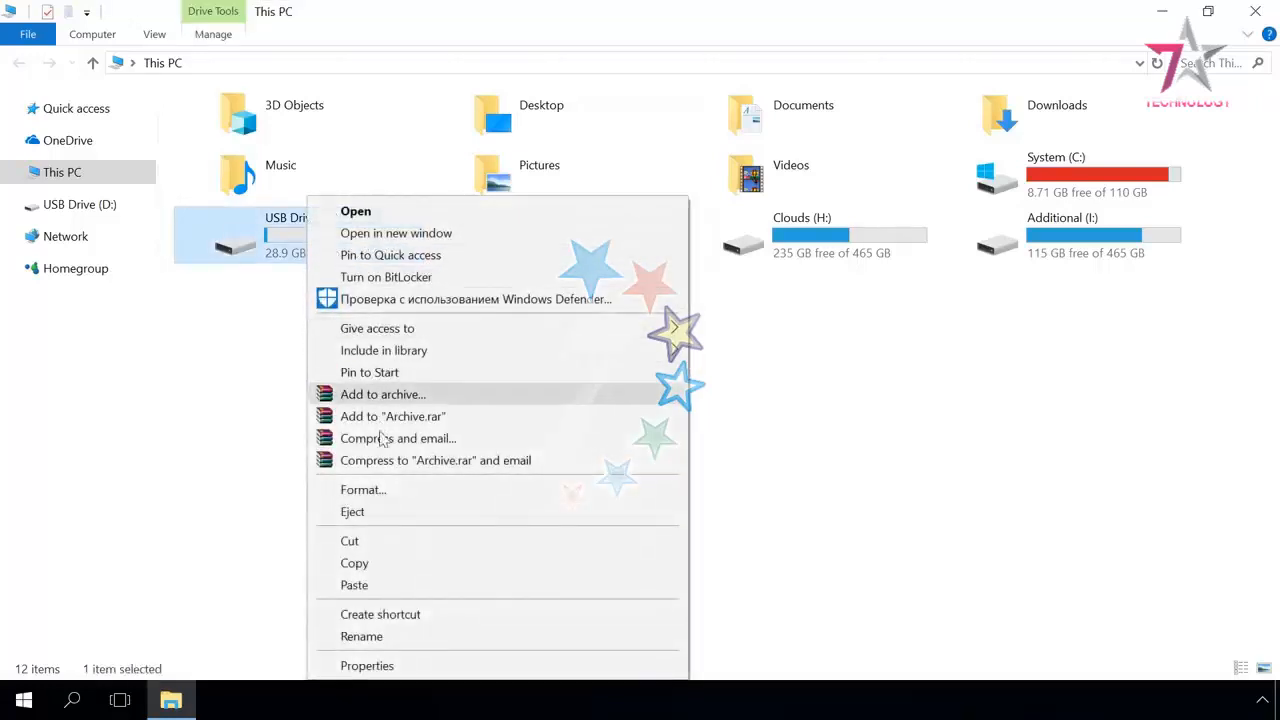
click(362, 489)
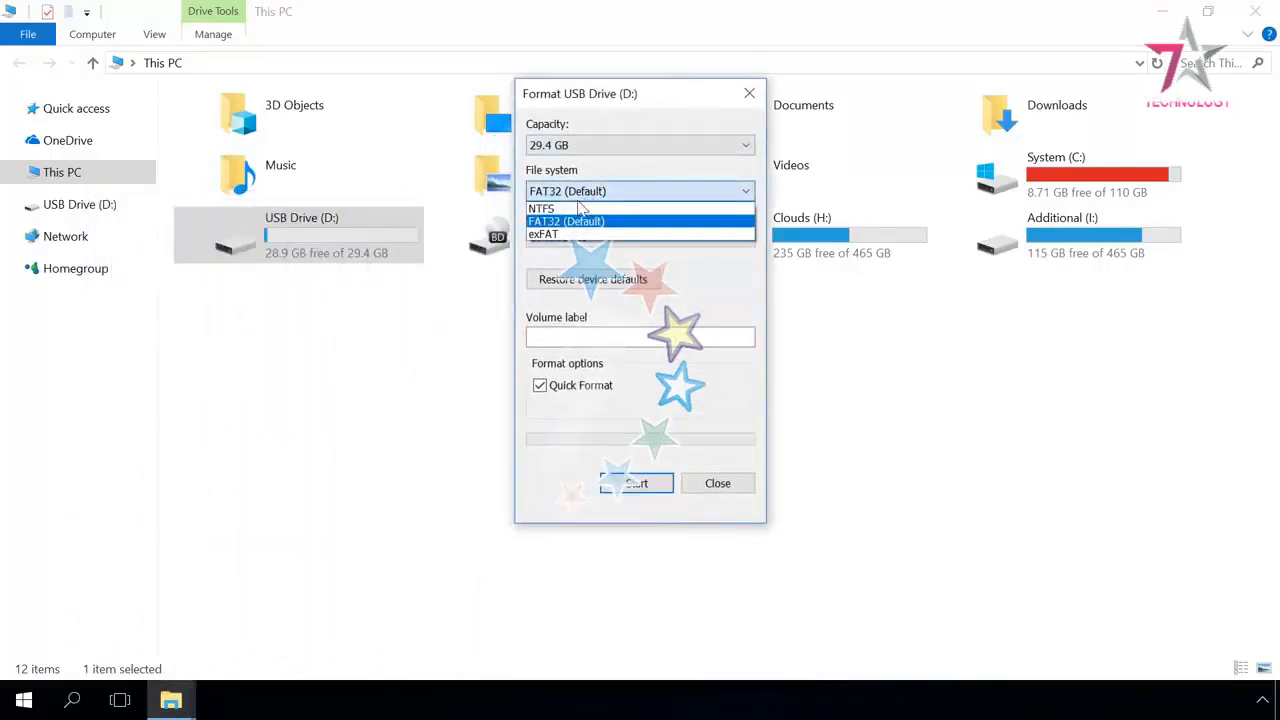
click(548, 207)
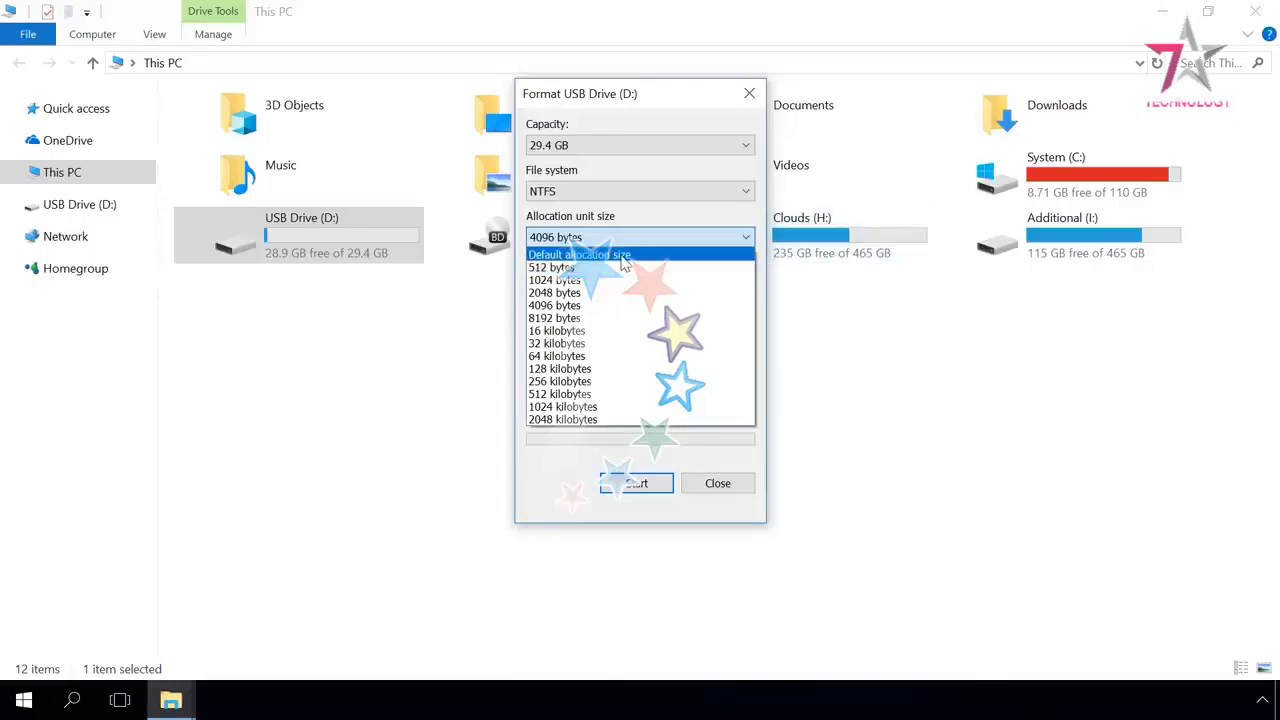
click(579, 254)
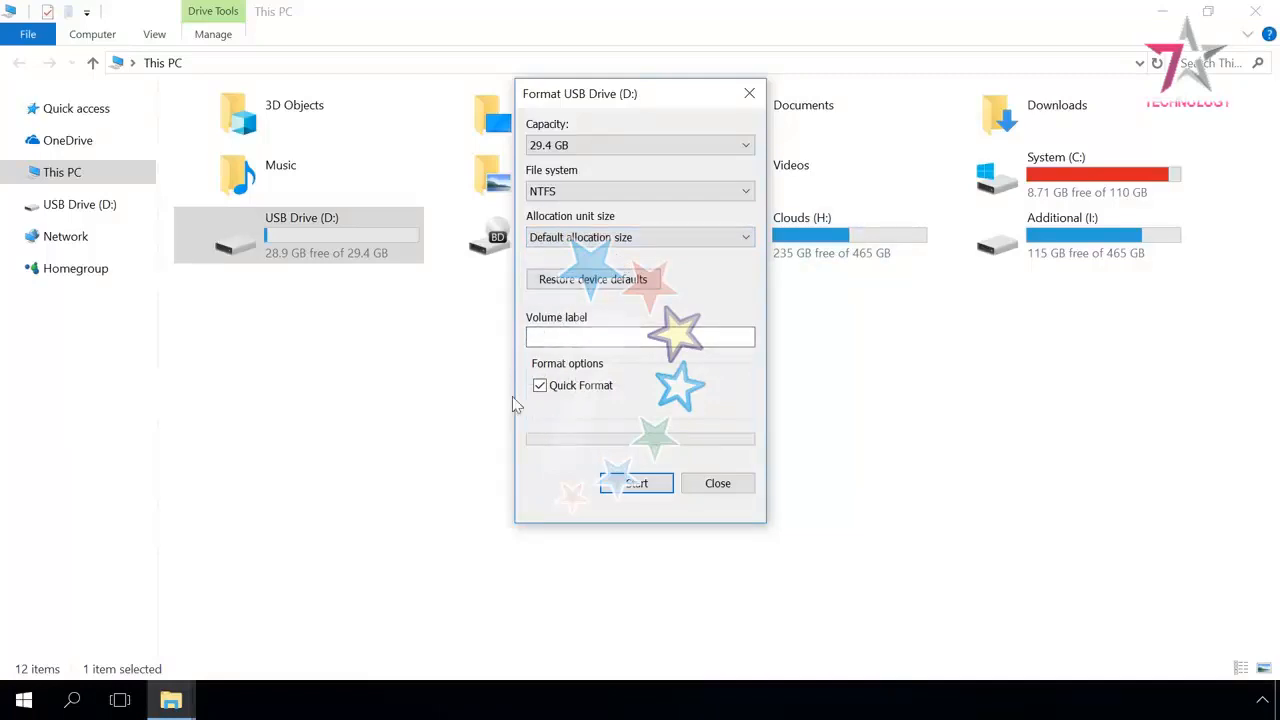
click(636, 483)
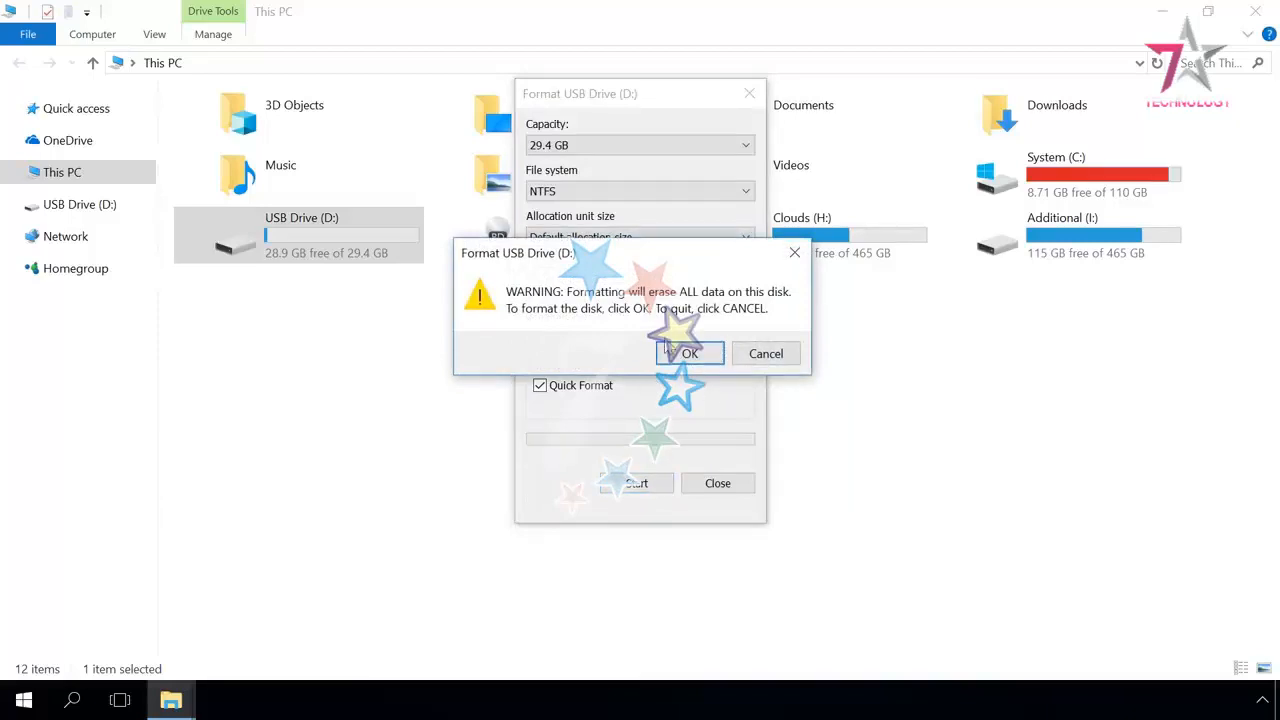
click(690, 353)
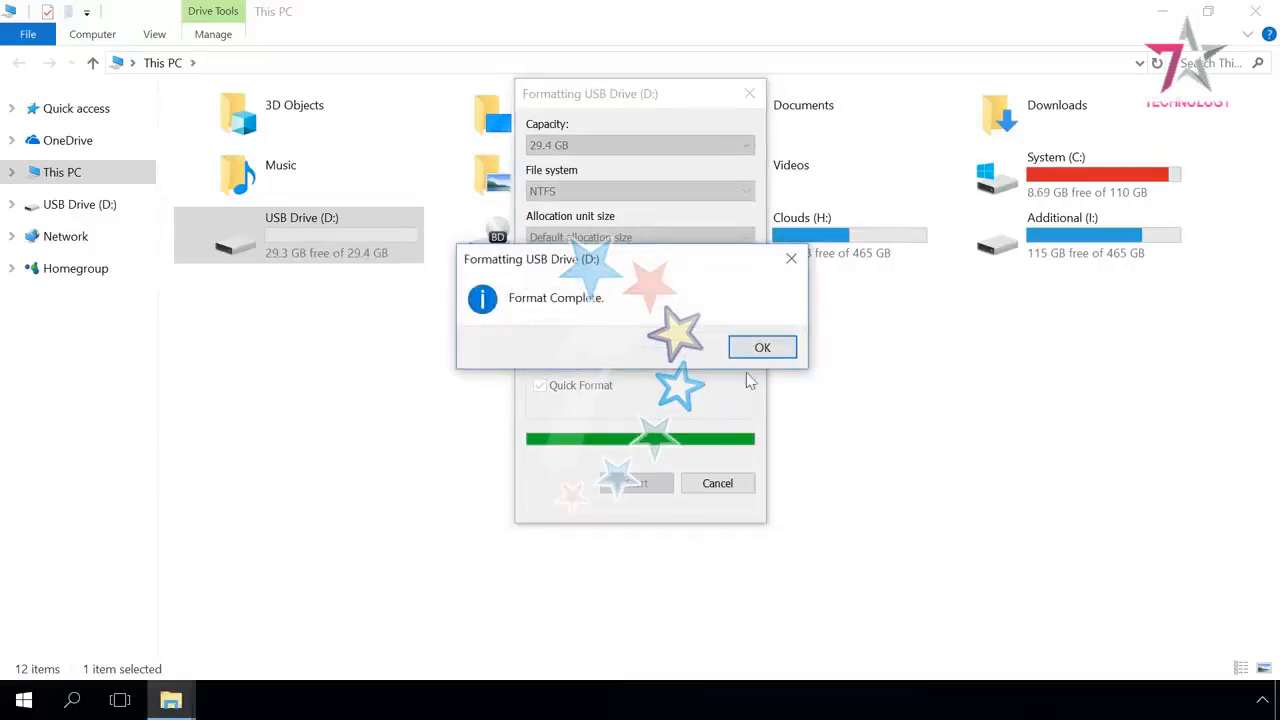
click(762, 347)
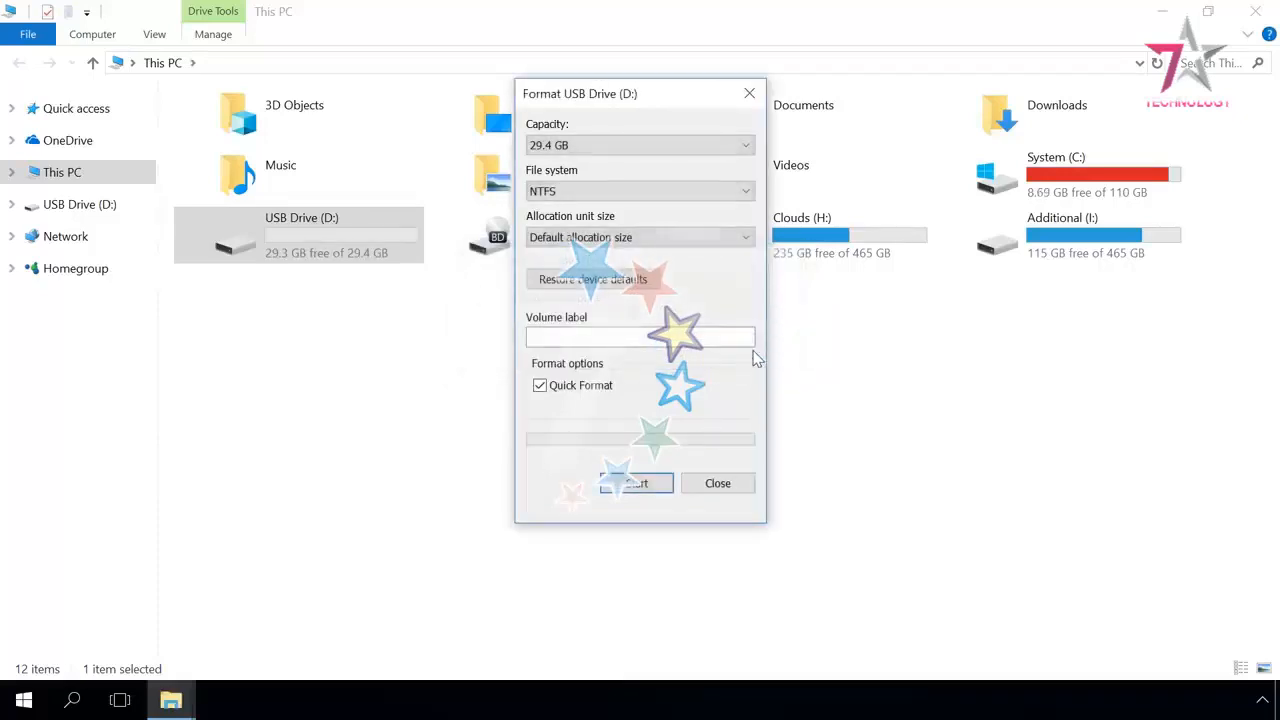
click(718, 483)
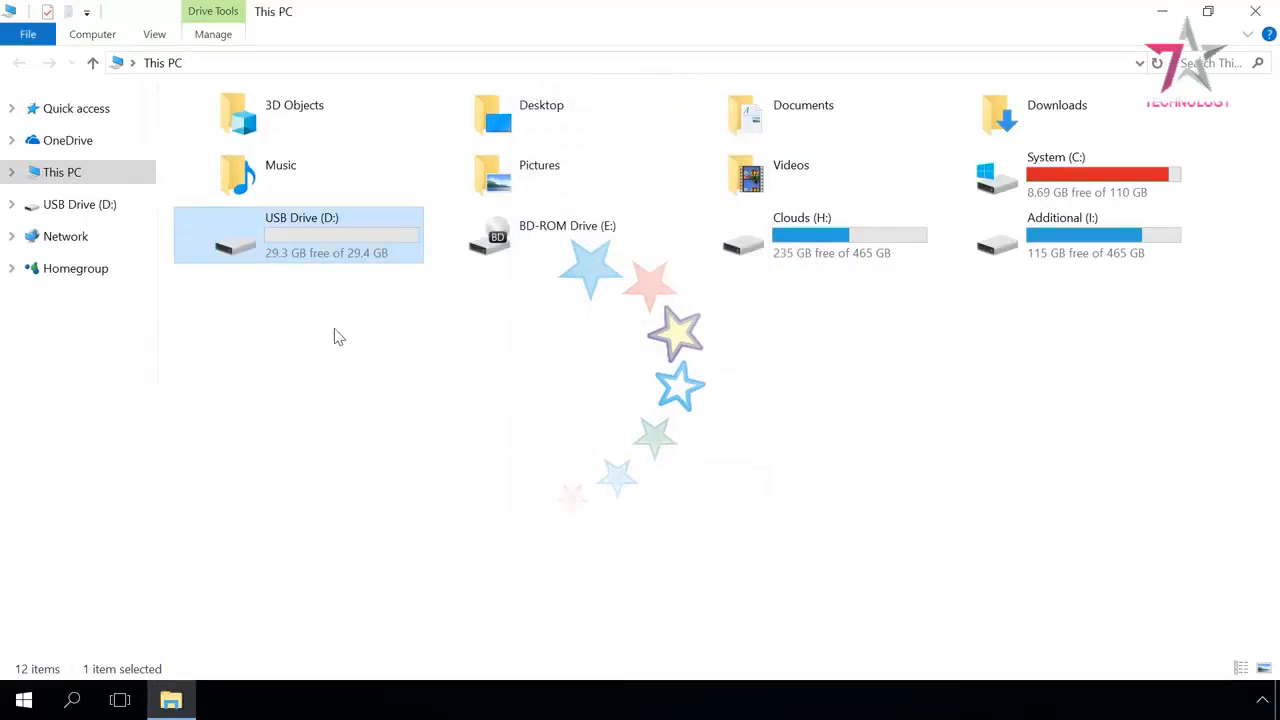
Open USB Drive (D:) to view its Screenshots folder and image files
click(377, 296)
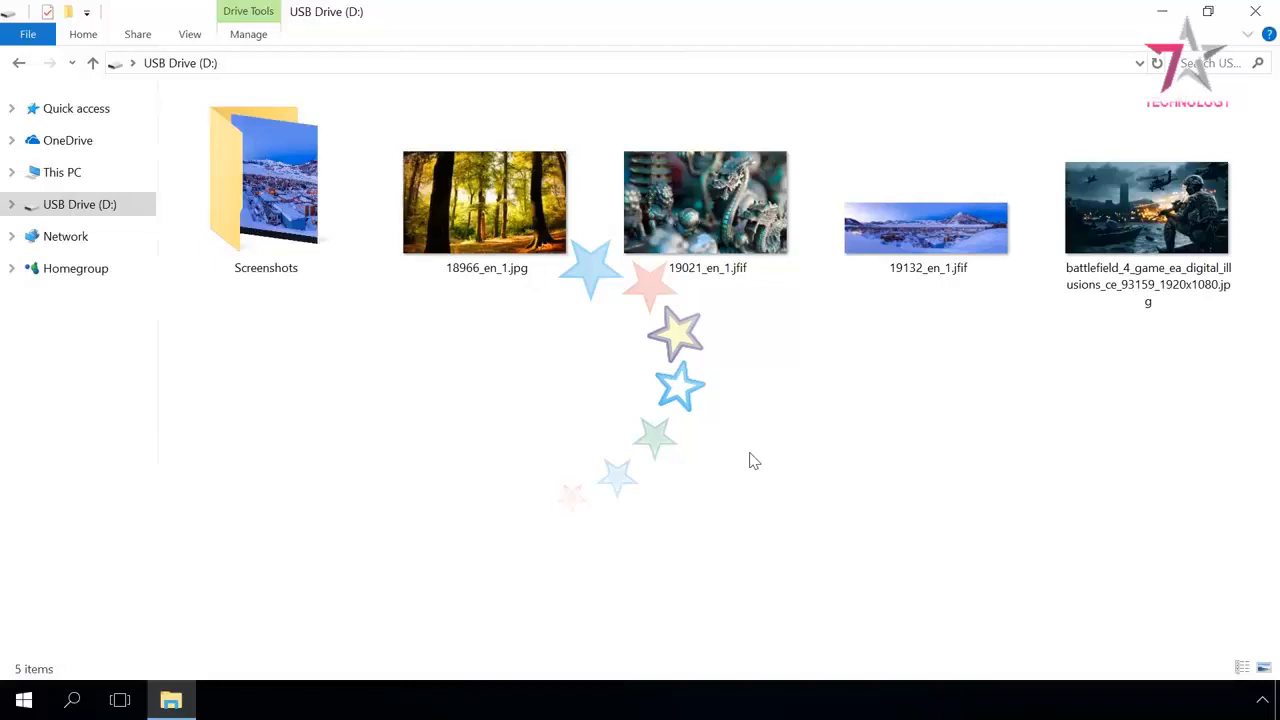
mouse_move(589, 480)
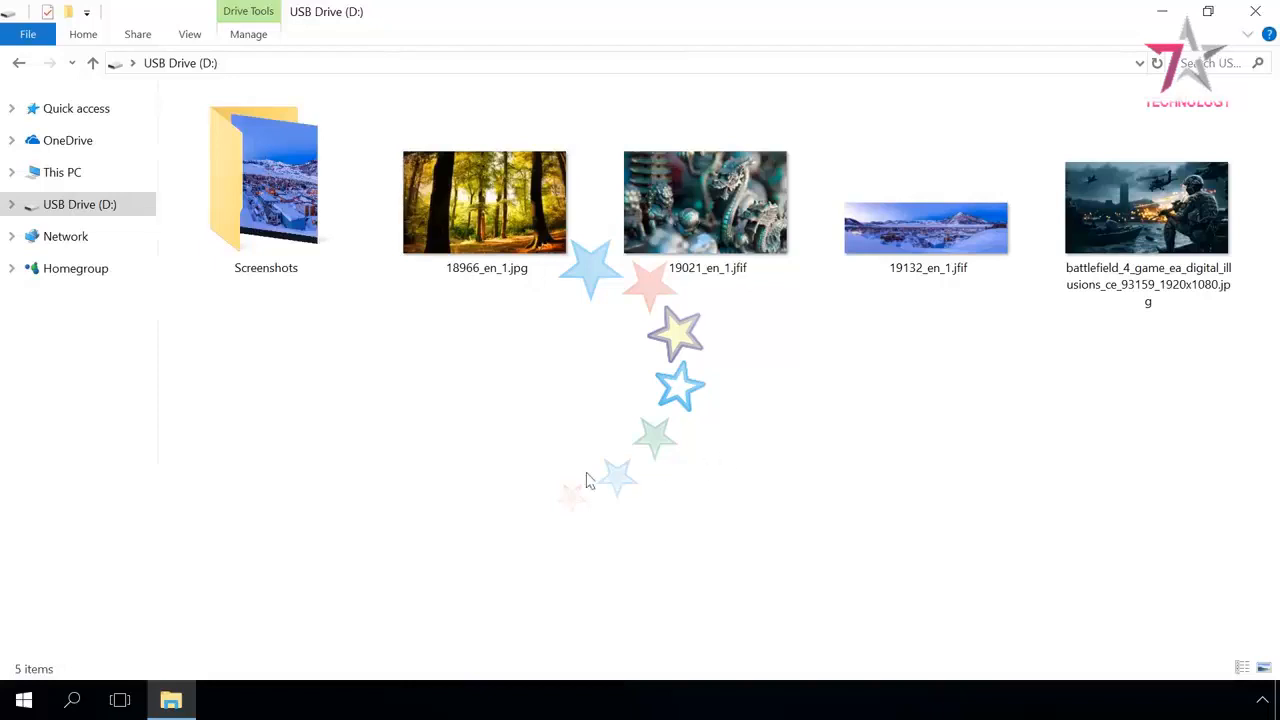
Run 'convert D: /FS:NTFS' in an administrator Command Prompt found through search
click(71, 700)
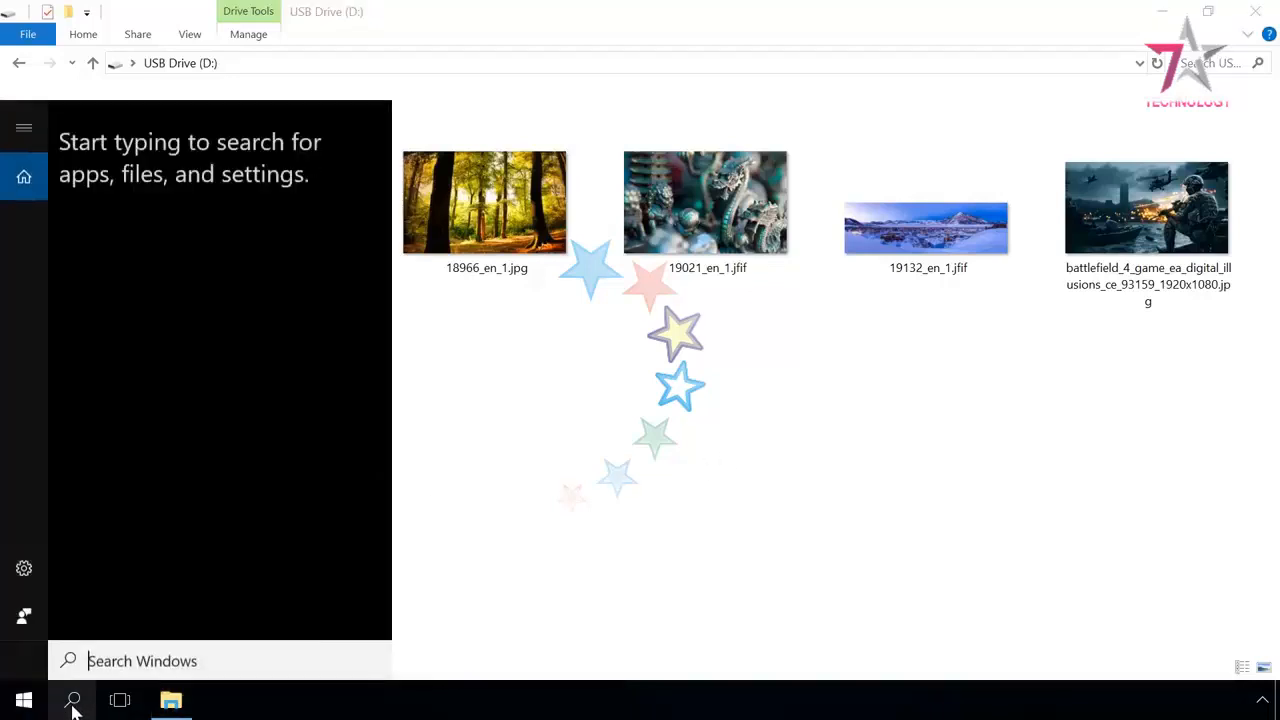
text(cmd)
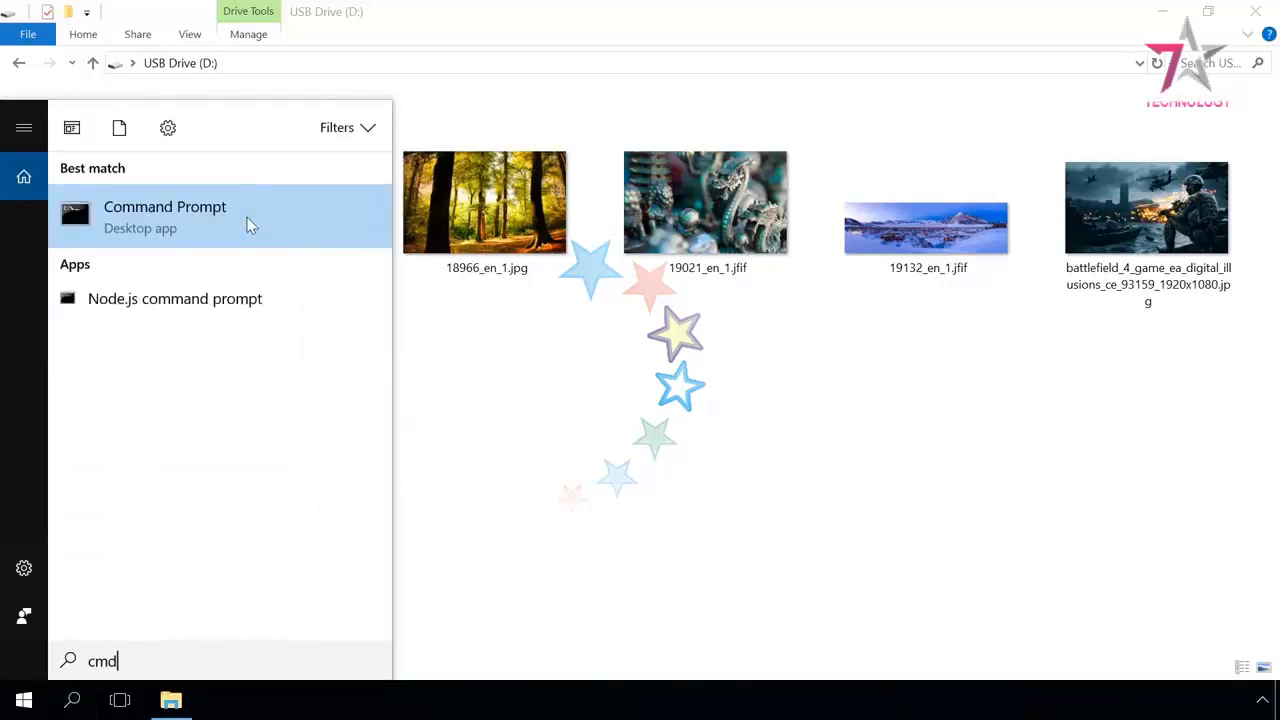
right_click(165, 207)
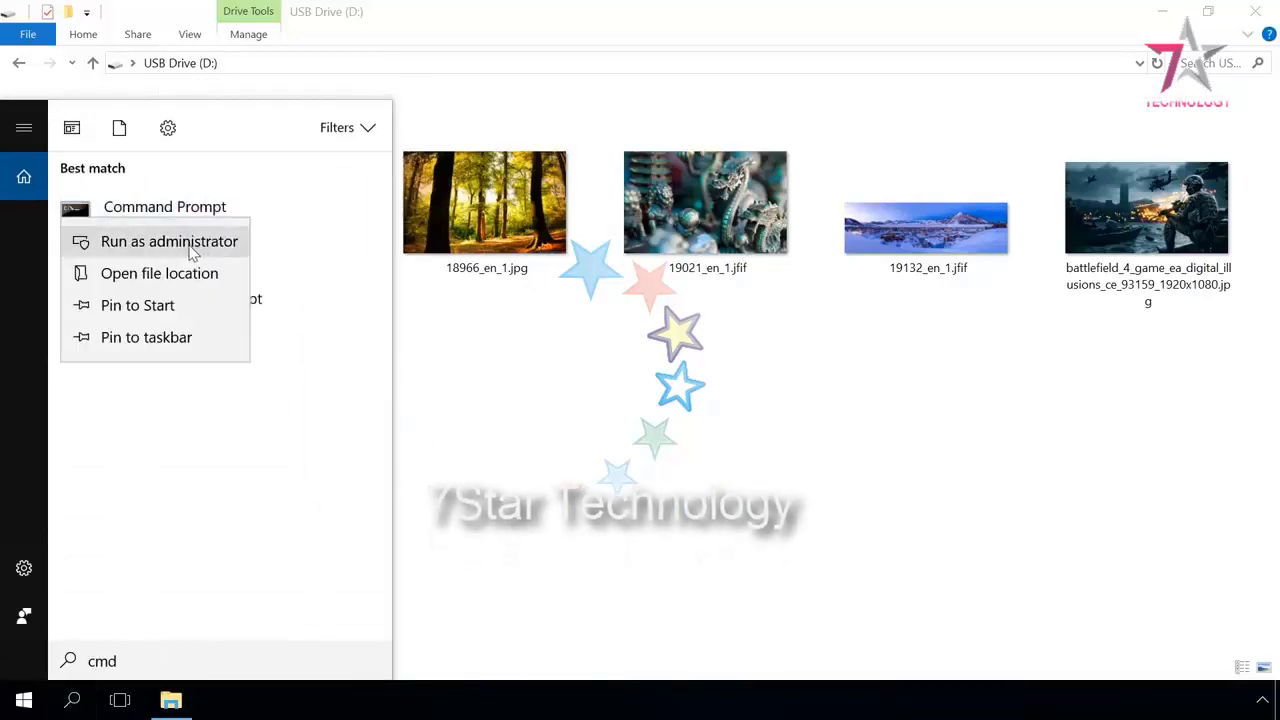
click(170, 241)
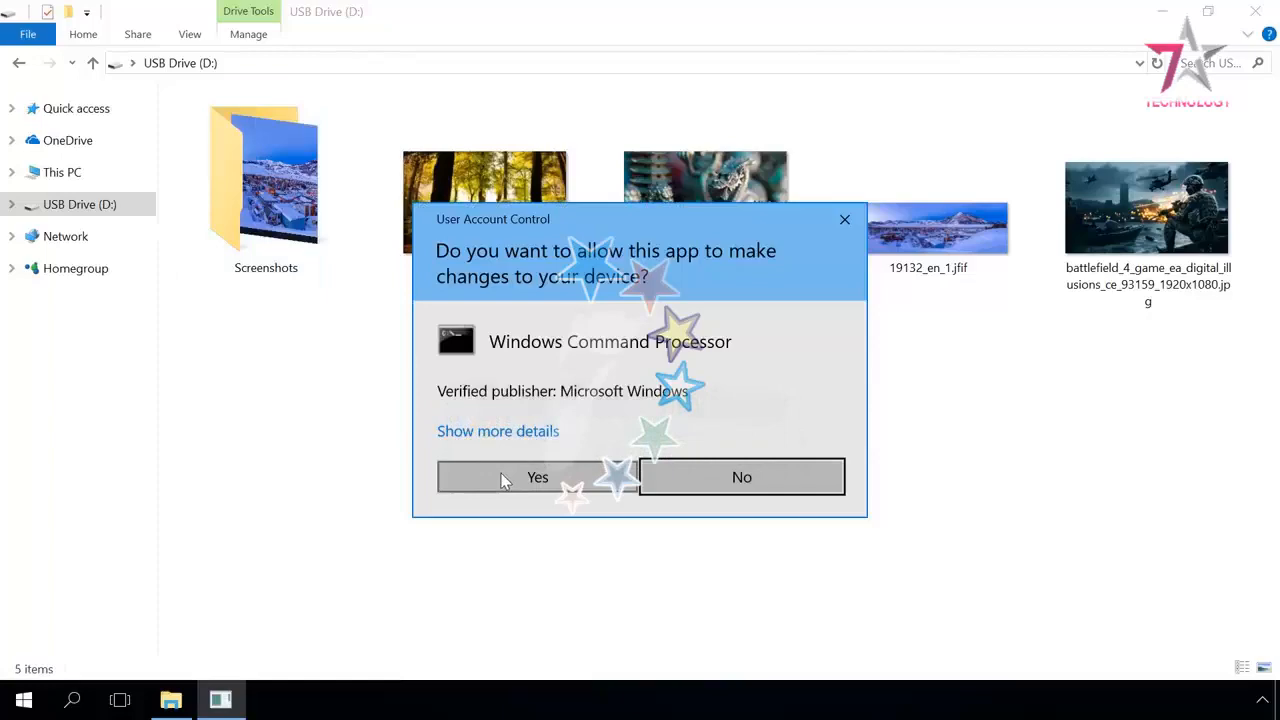
click(536, 477)
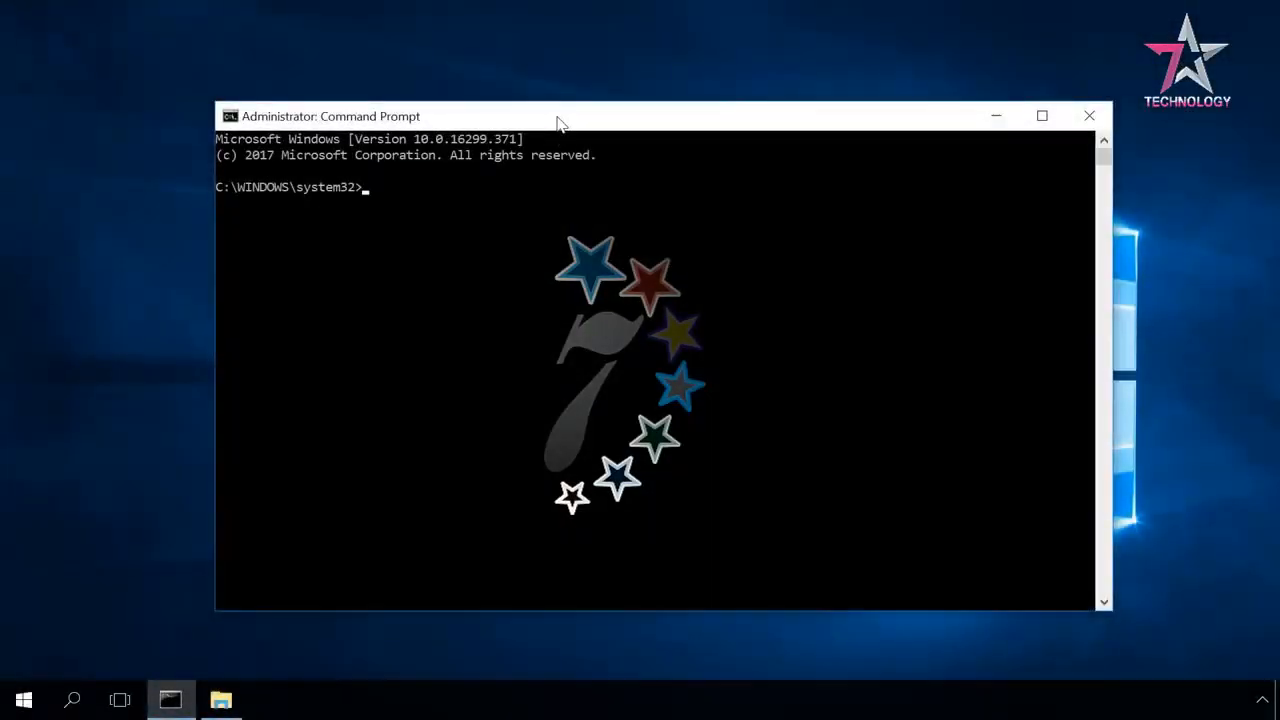
text(convert D: /FS:NTFS)
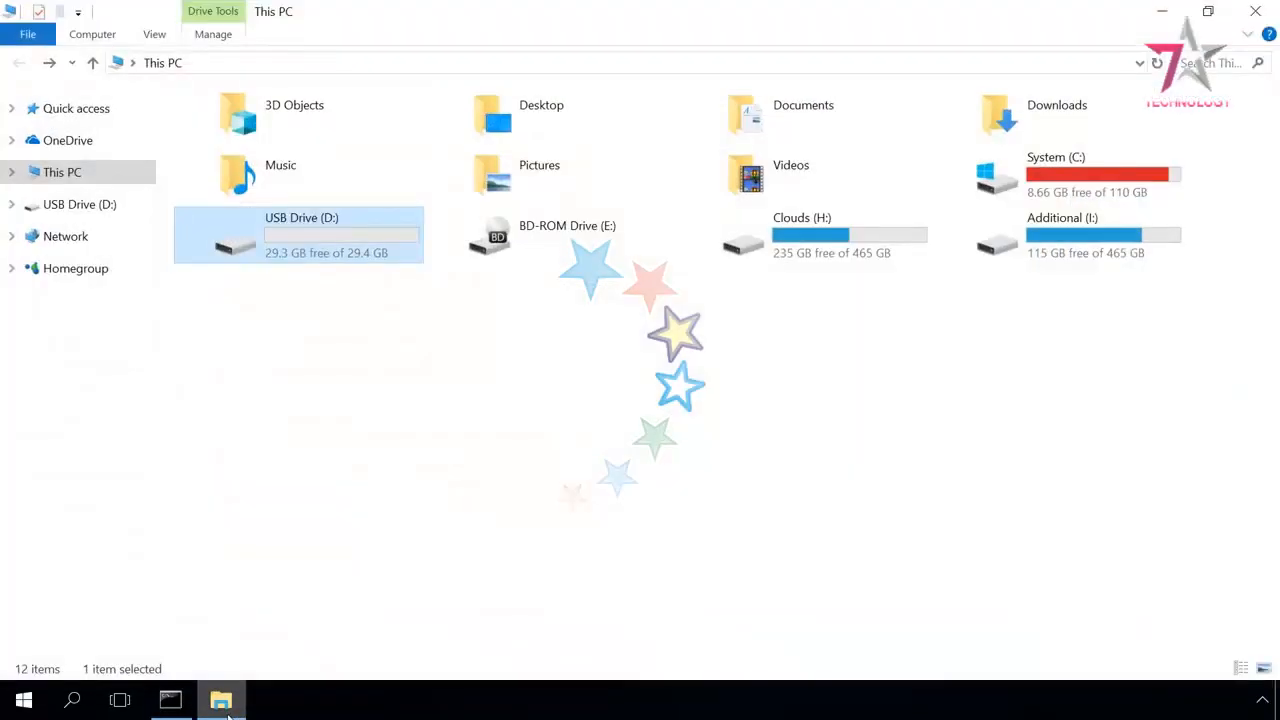
Open USB Drive (D:) in This PC, then return to the finished NTFS conversion in Command Prompt
right_click(310, 235)
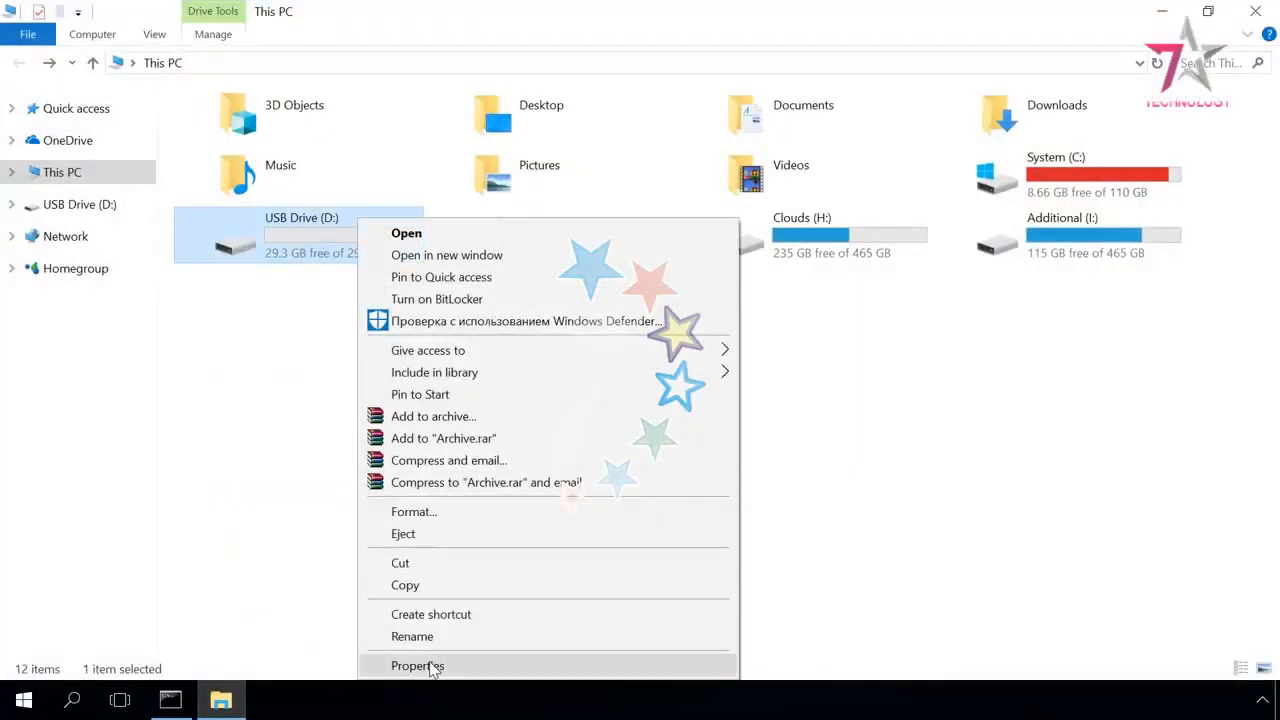
click(417, 665)
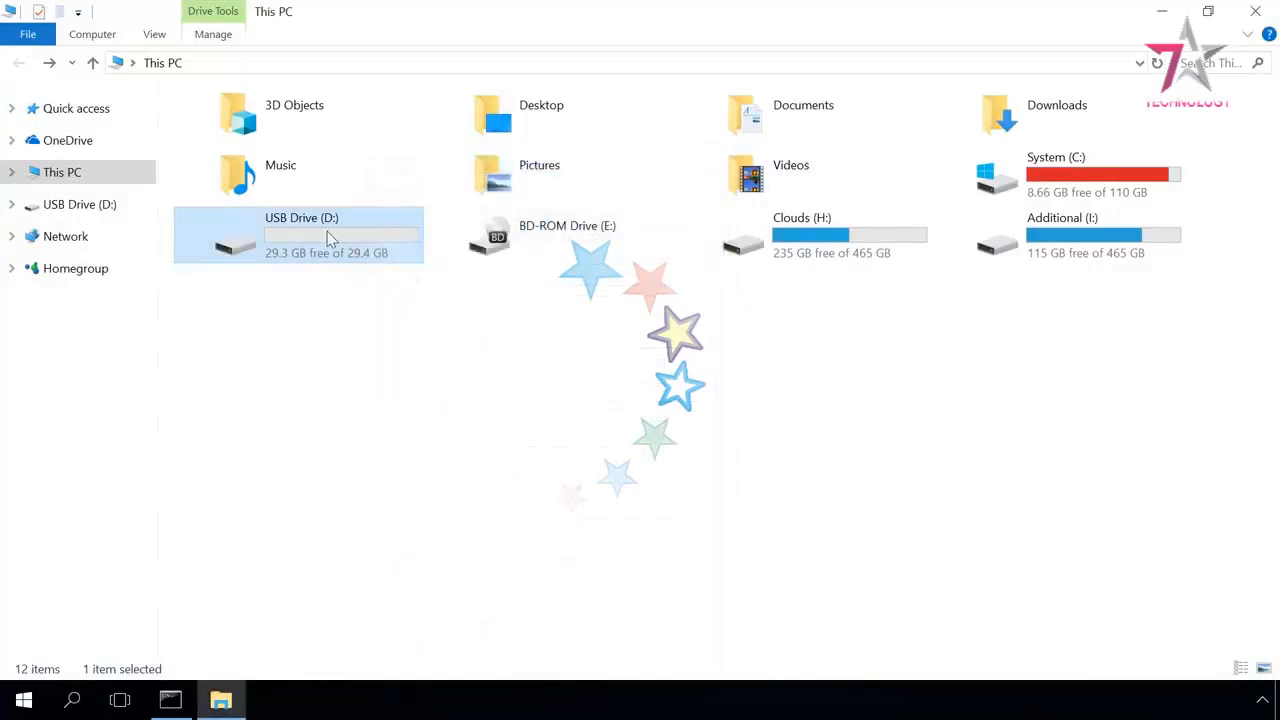
double_click(301, 235)
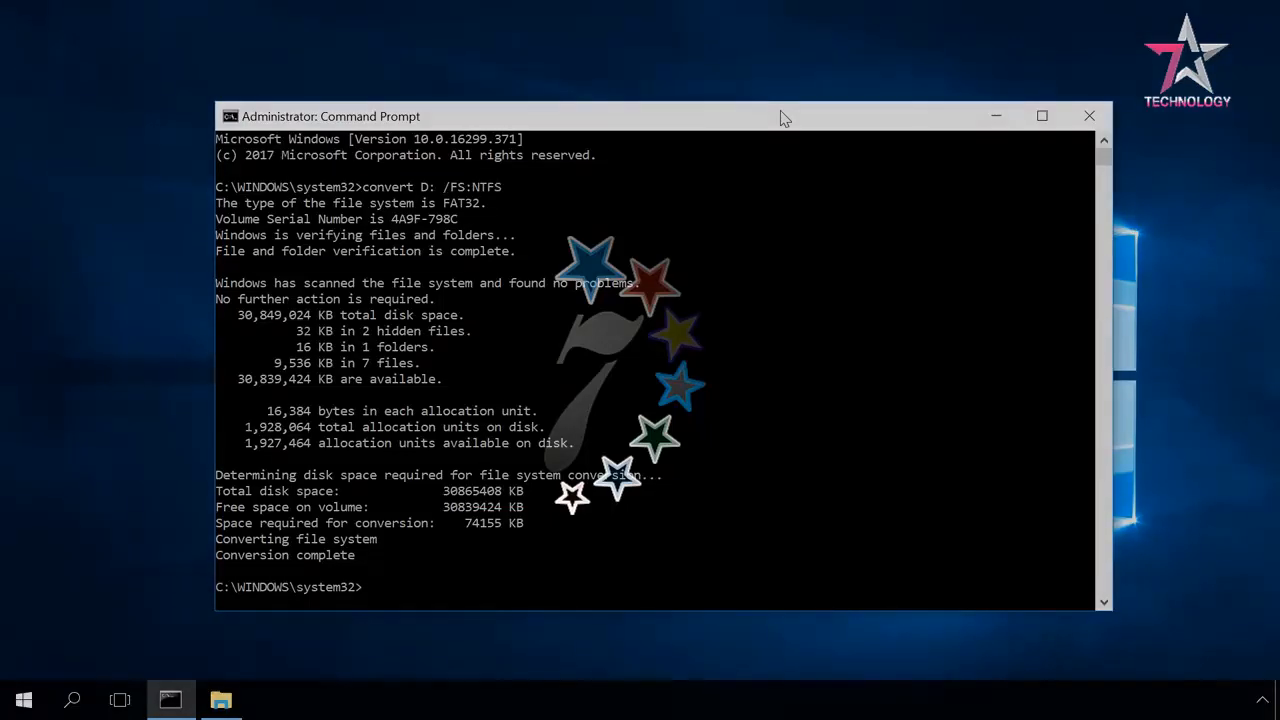
click(1088, 116)
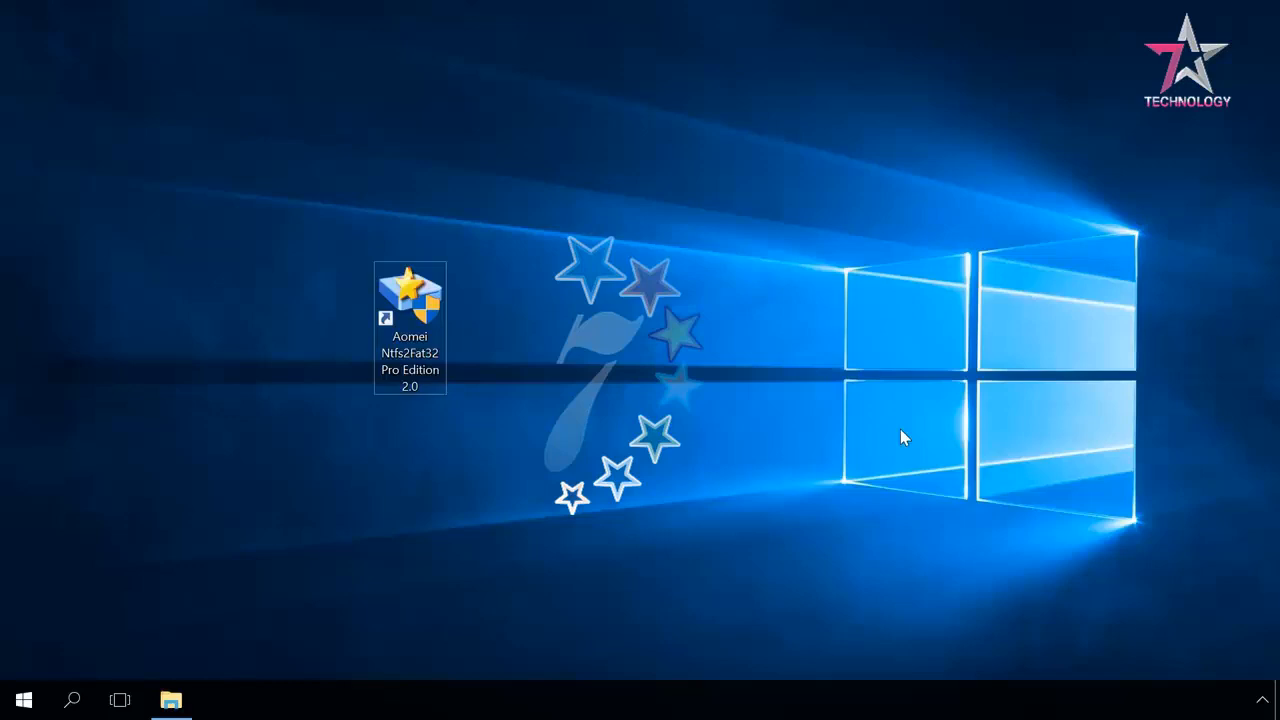
Convert drive D: from NTFS to FAT32 in Ntfs2Fat32, then exit the converter
double_click(409, 300)
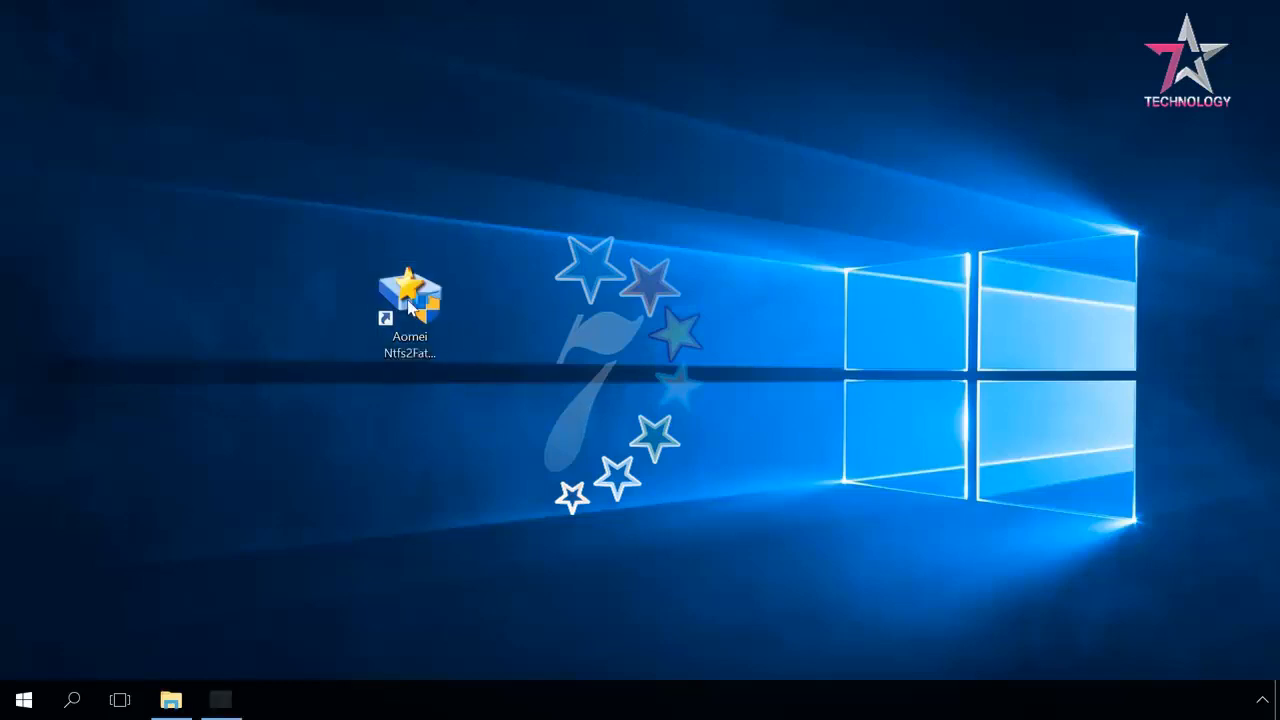
double_click(409, 300)
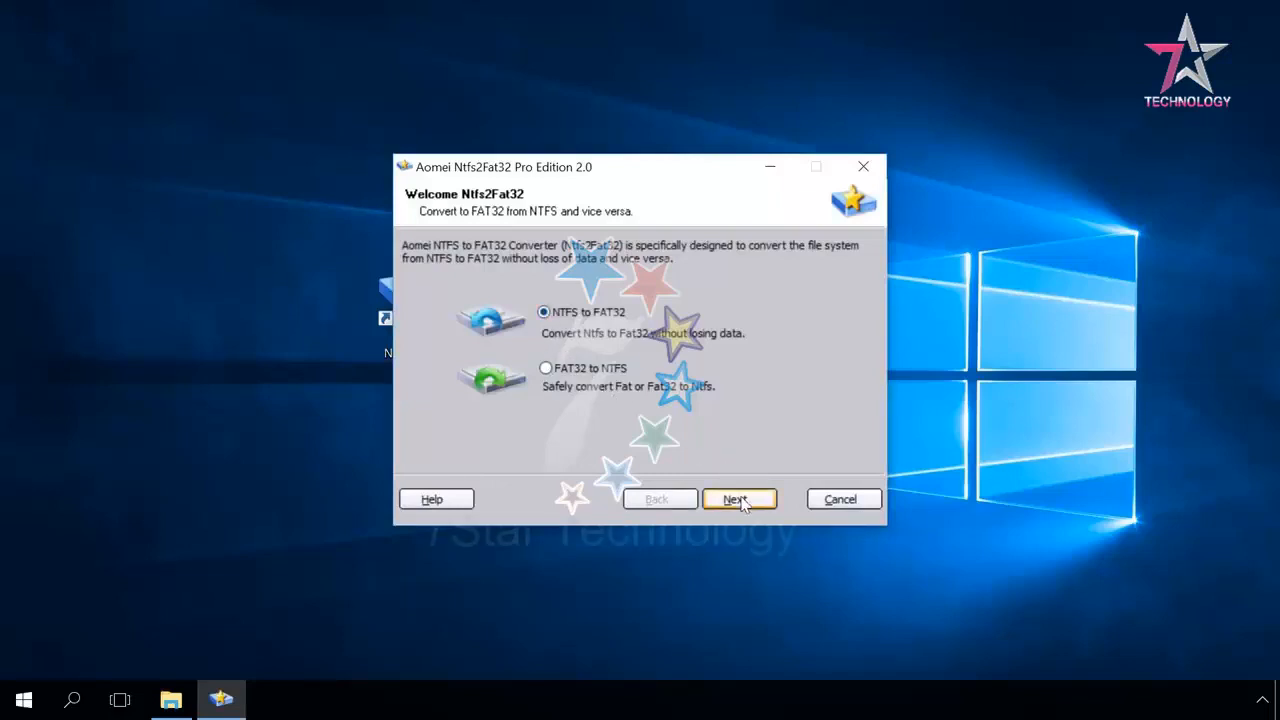
click(739, 499)
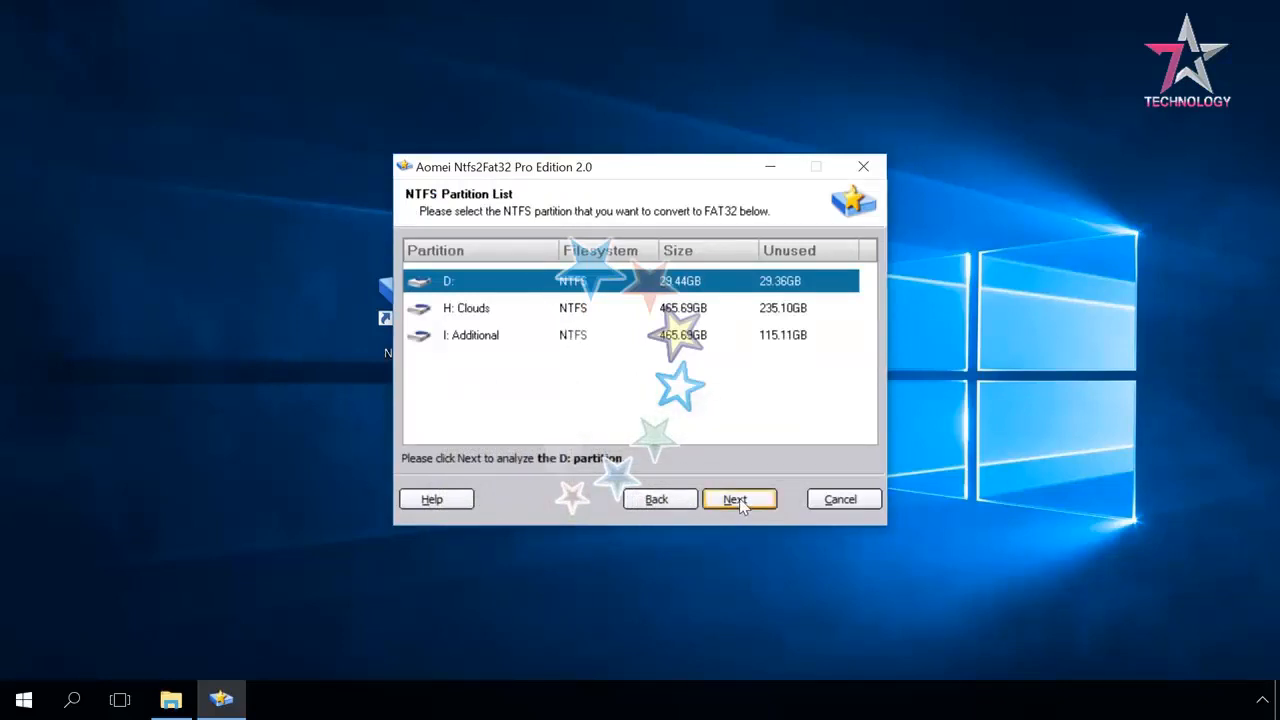
click(739, 499)
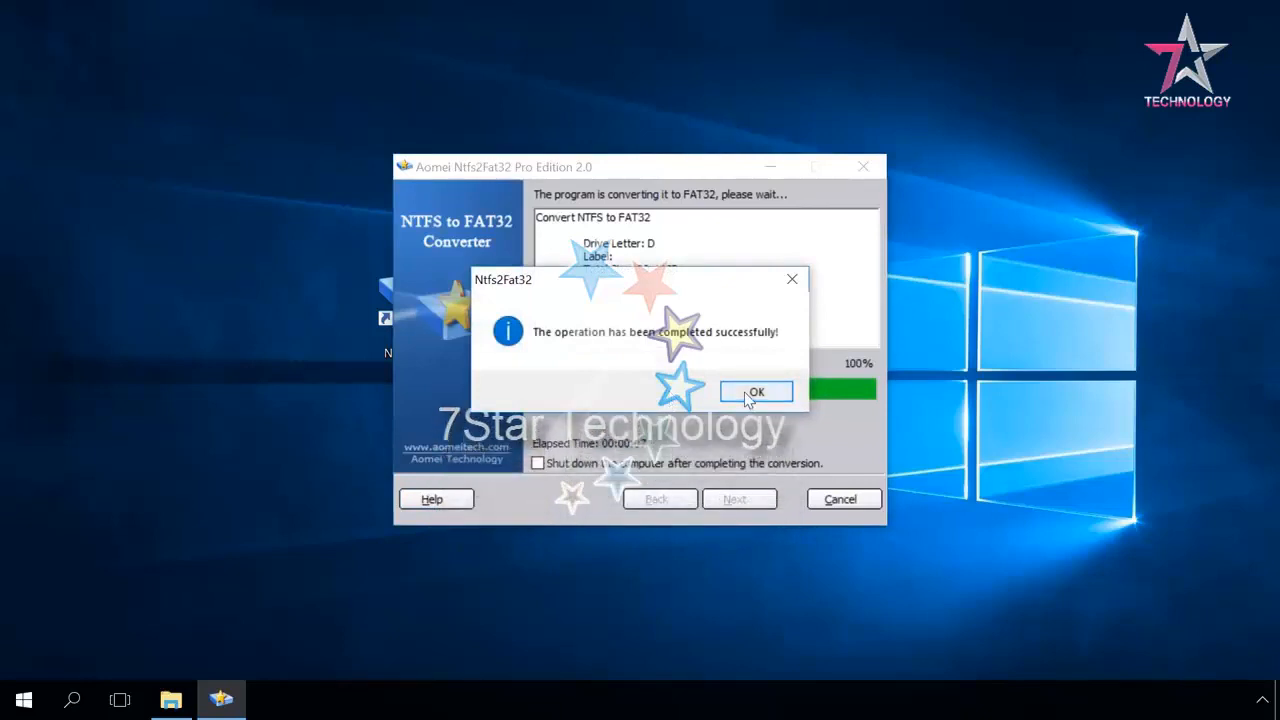
click(755, 391)
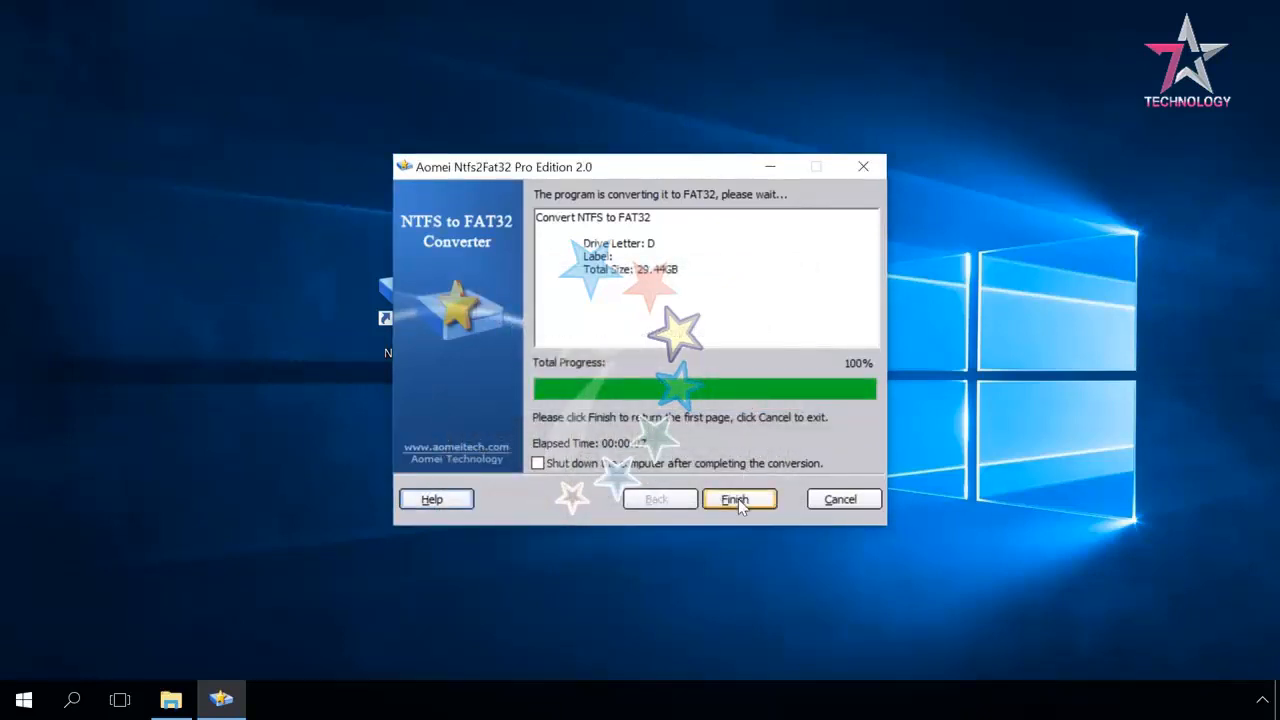
click(738, 499)
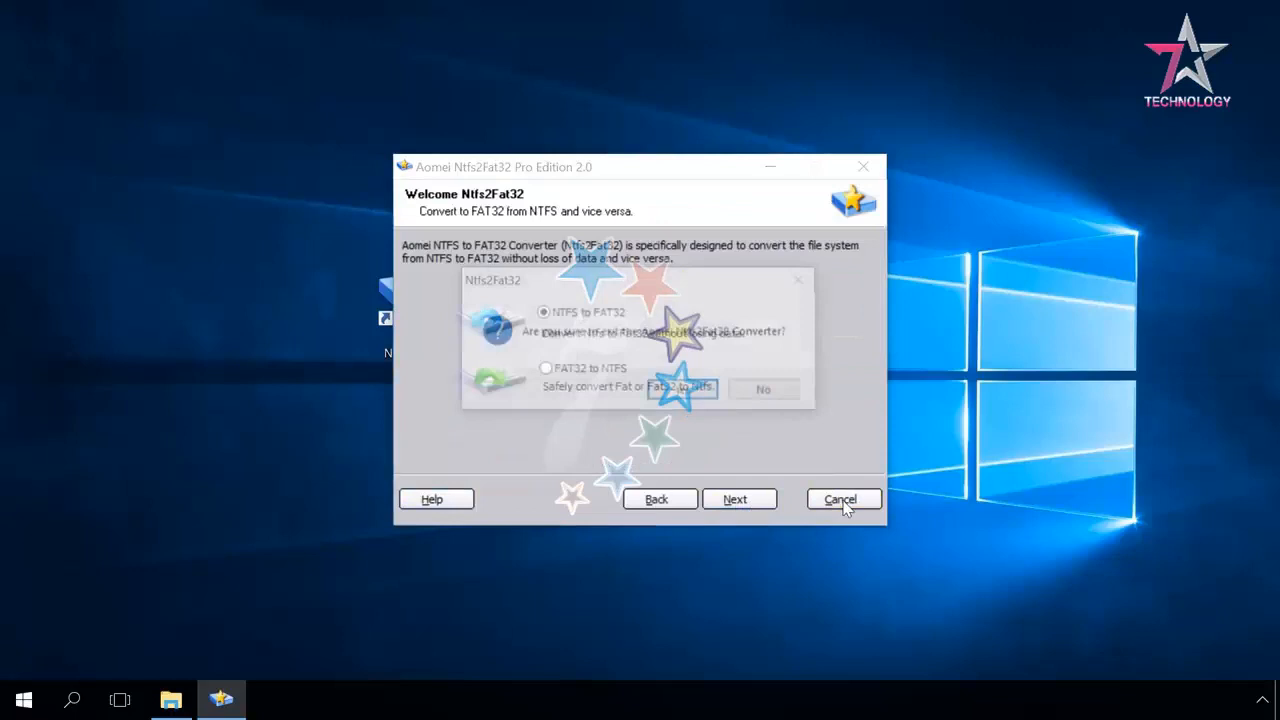
click(842, 499)
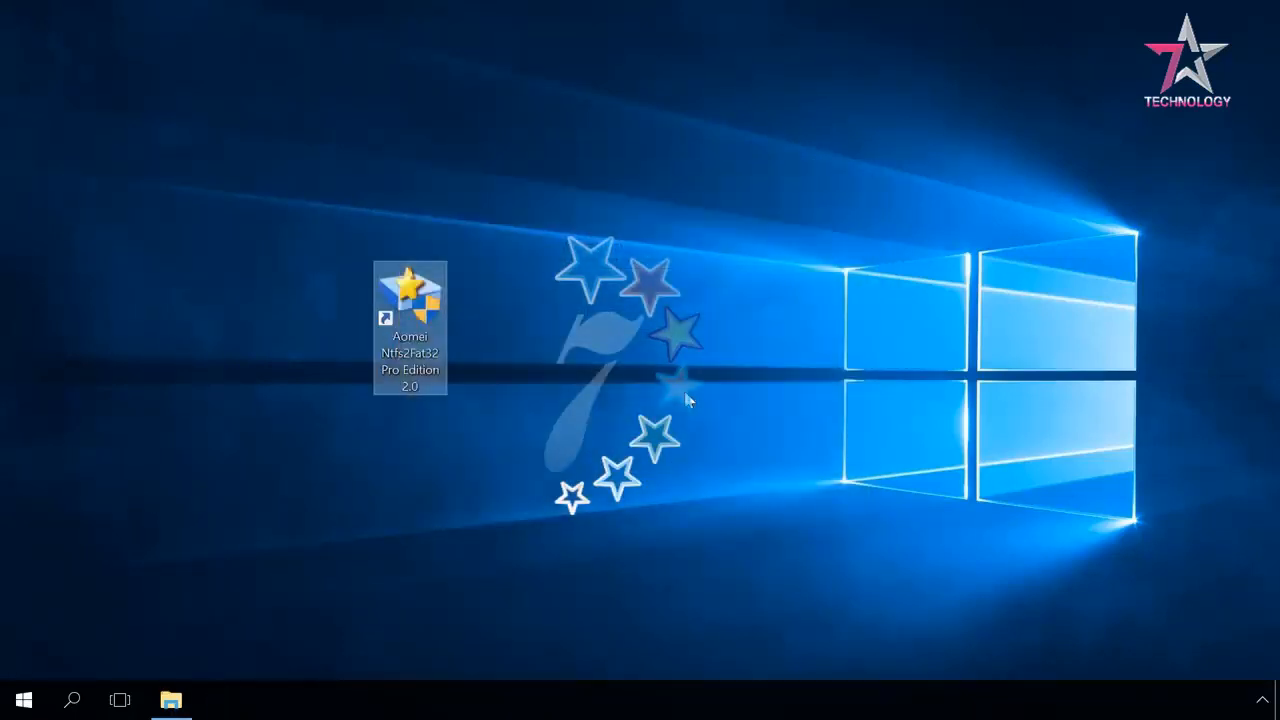
click(171, 699)
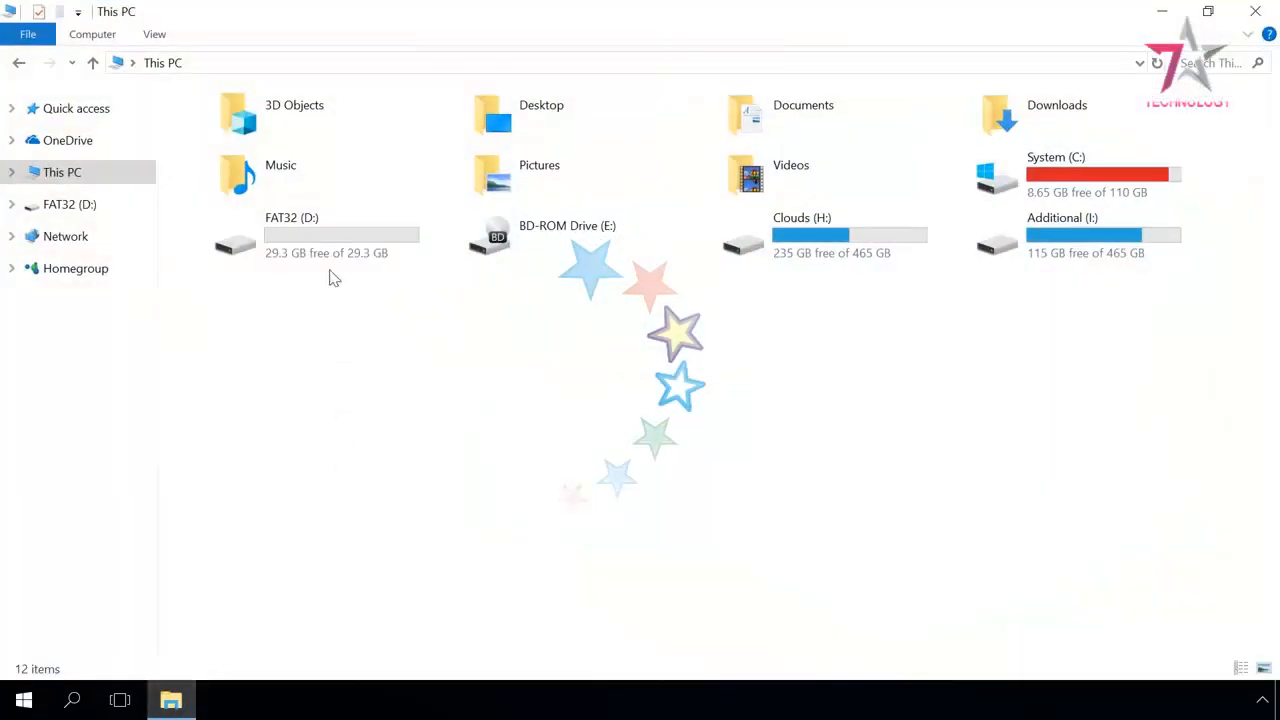
right_click(291, 235)
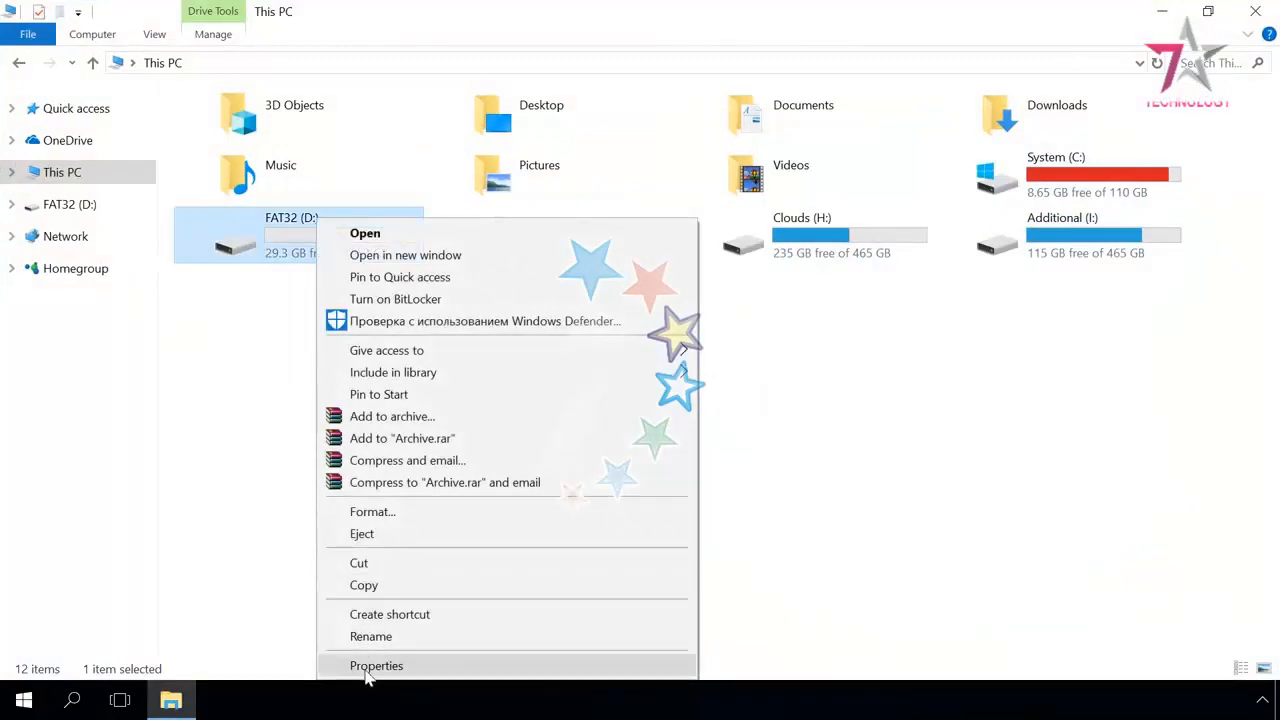
click(376, 665)
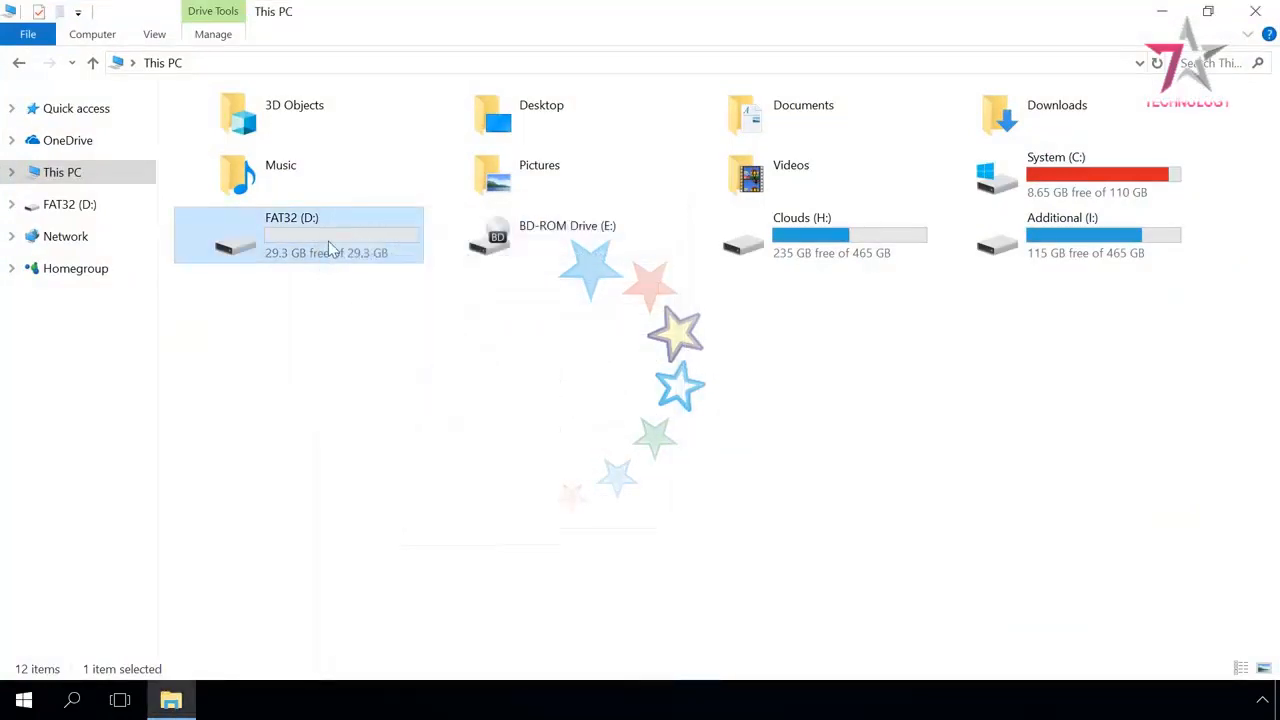
double_click(291, 234)
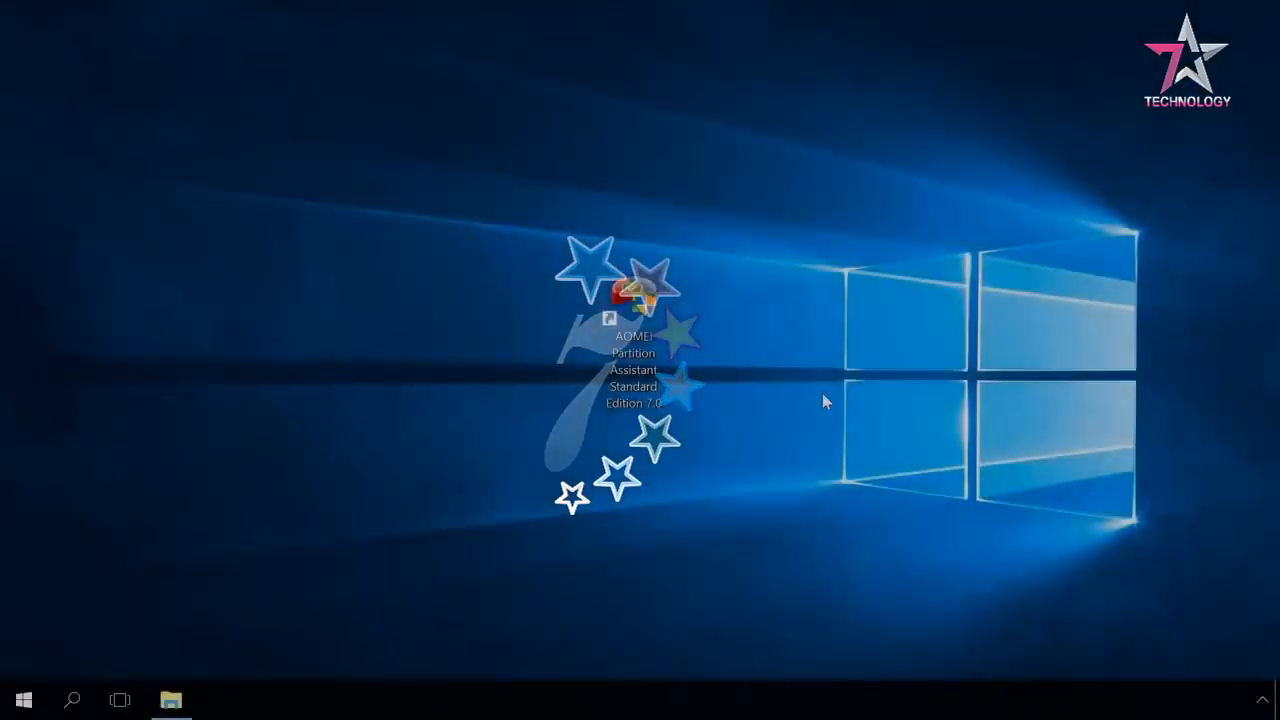
Format partition D: as FAT32 in AOMEI Partition Assistant and apply the operation
double_click(634, 290)
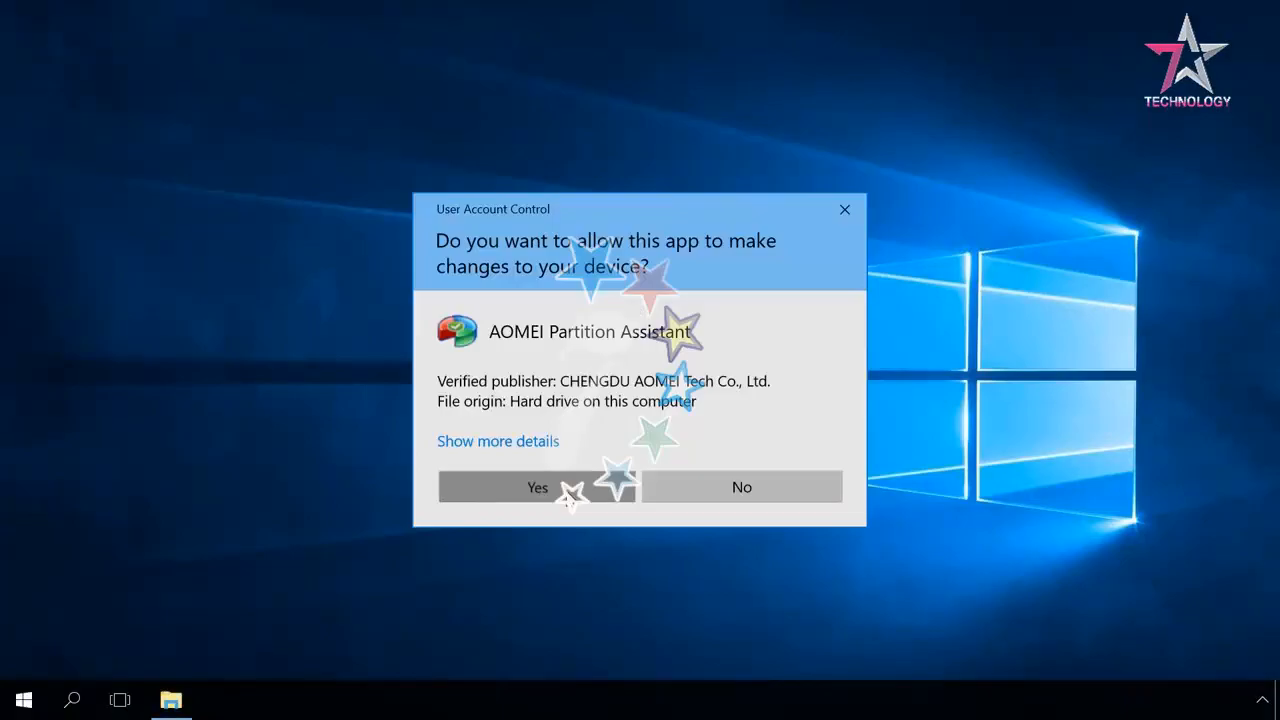
click(537, 487)
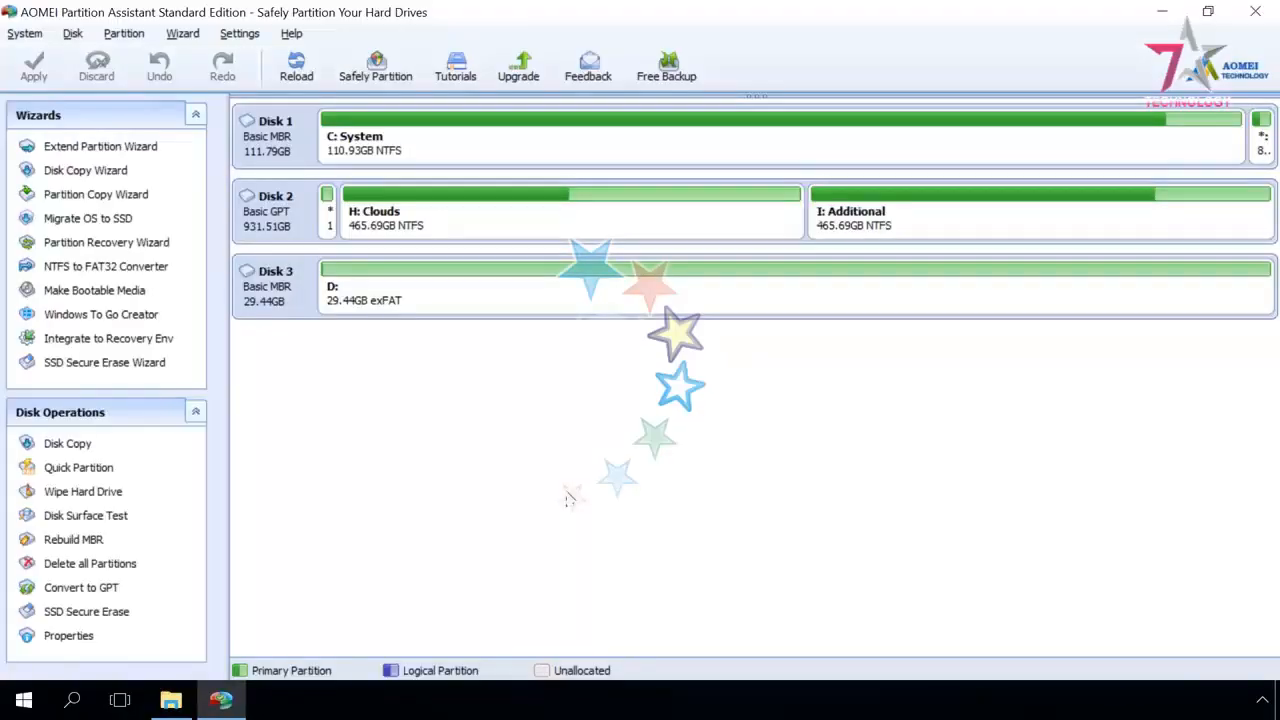
right_click(435, 300)
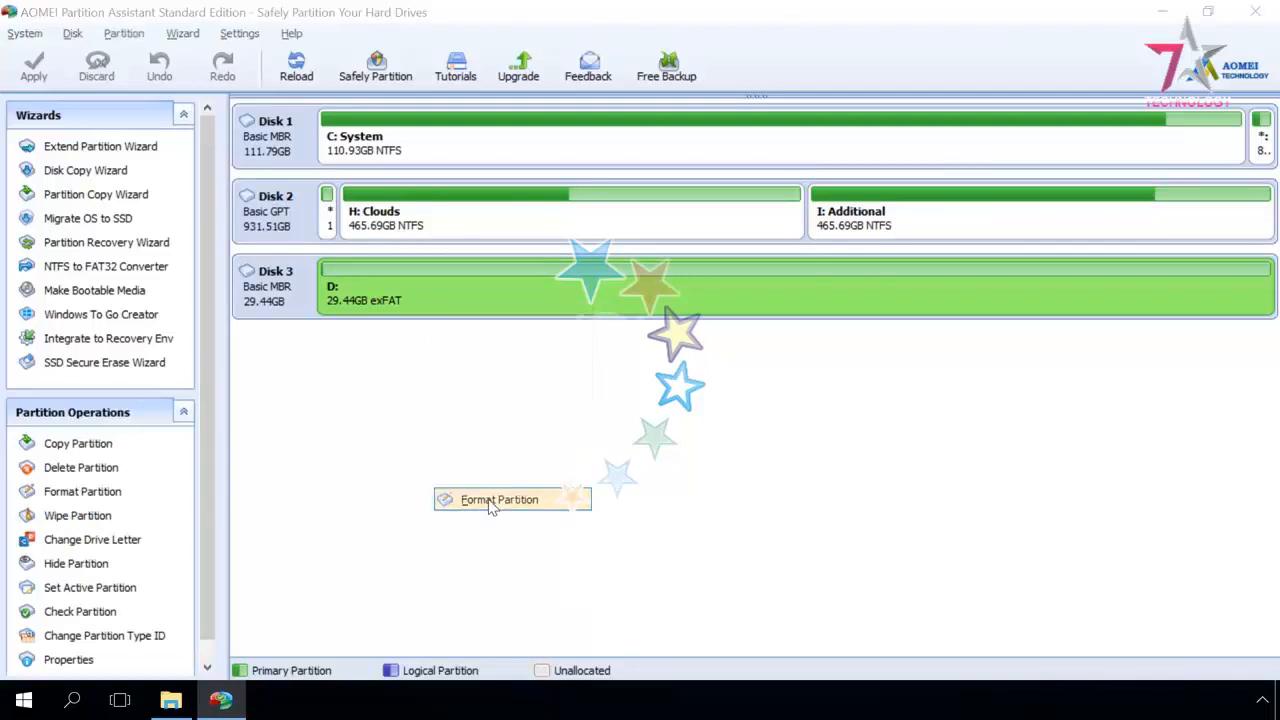
click(497, 499)
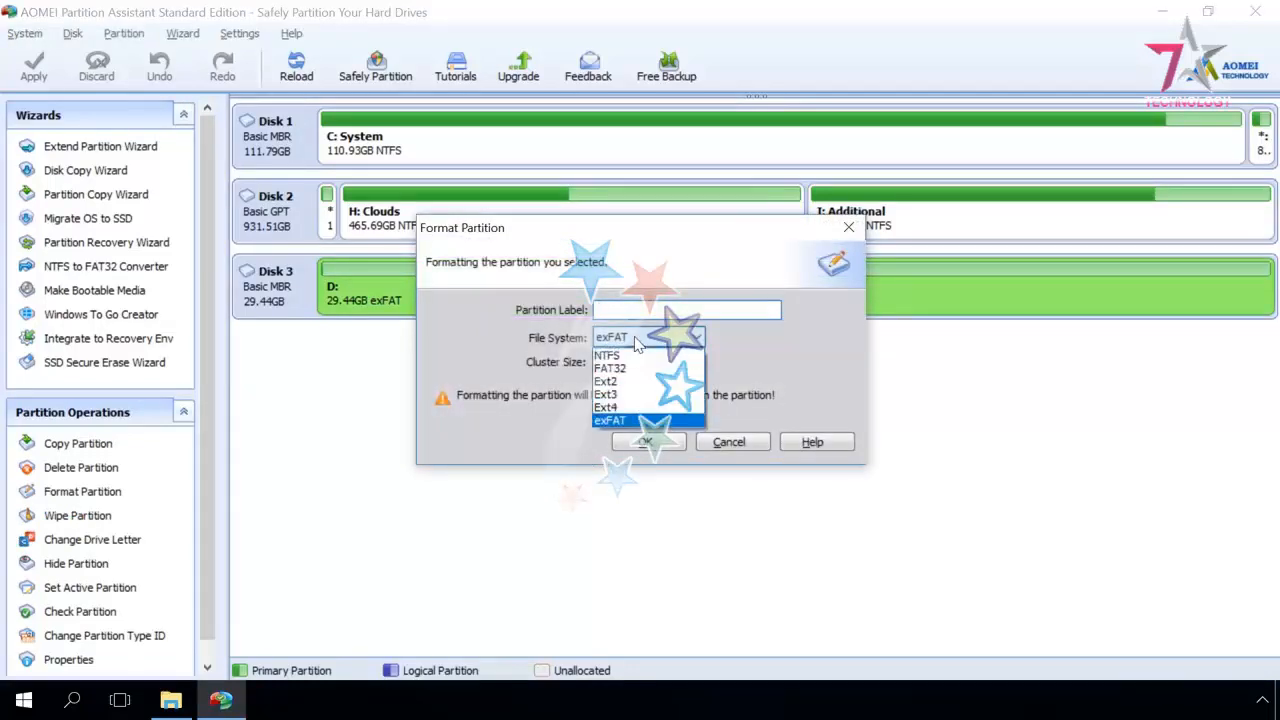
click(610, 368)
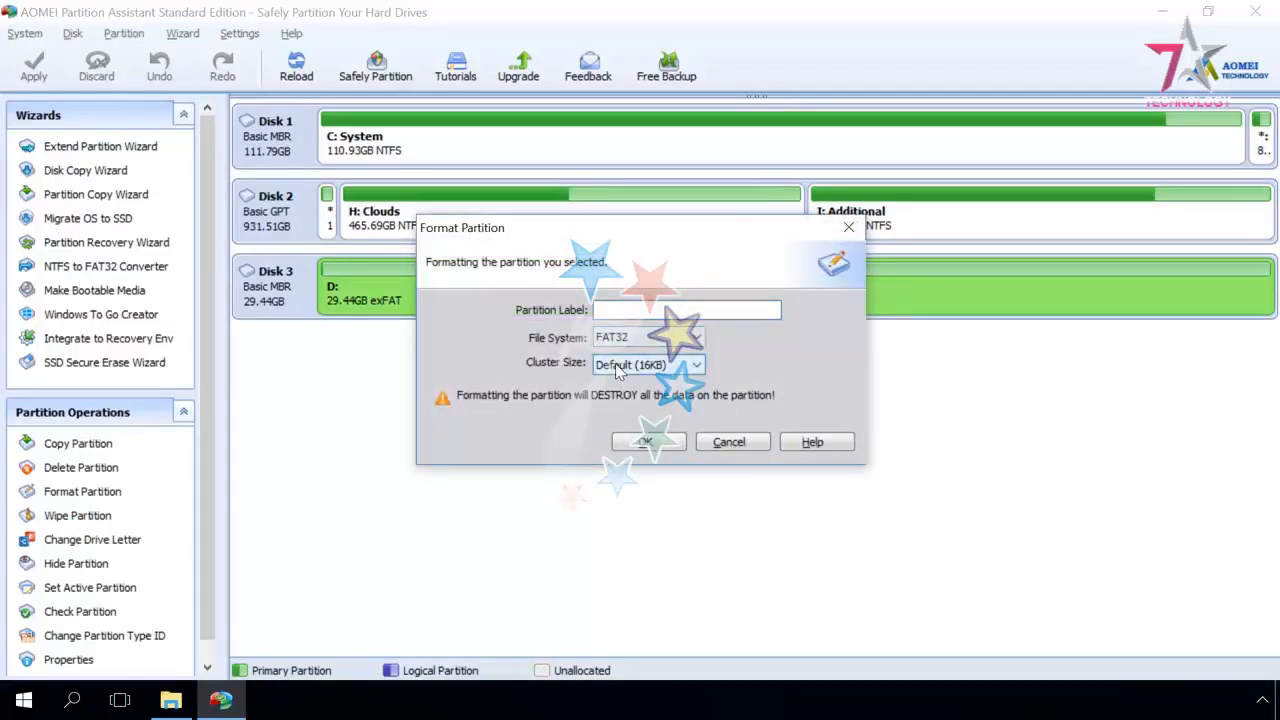
click(648, 441)
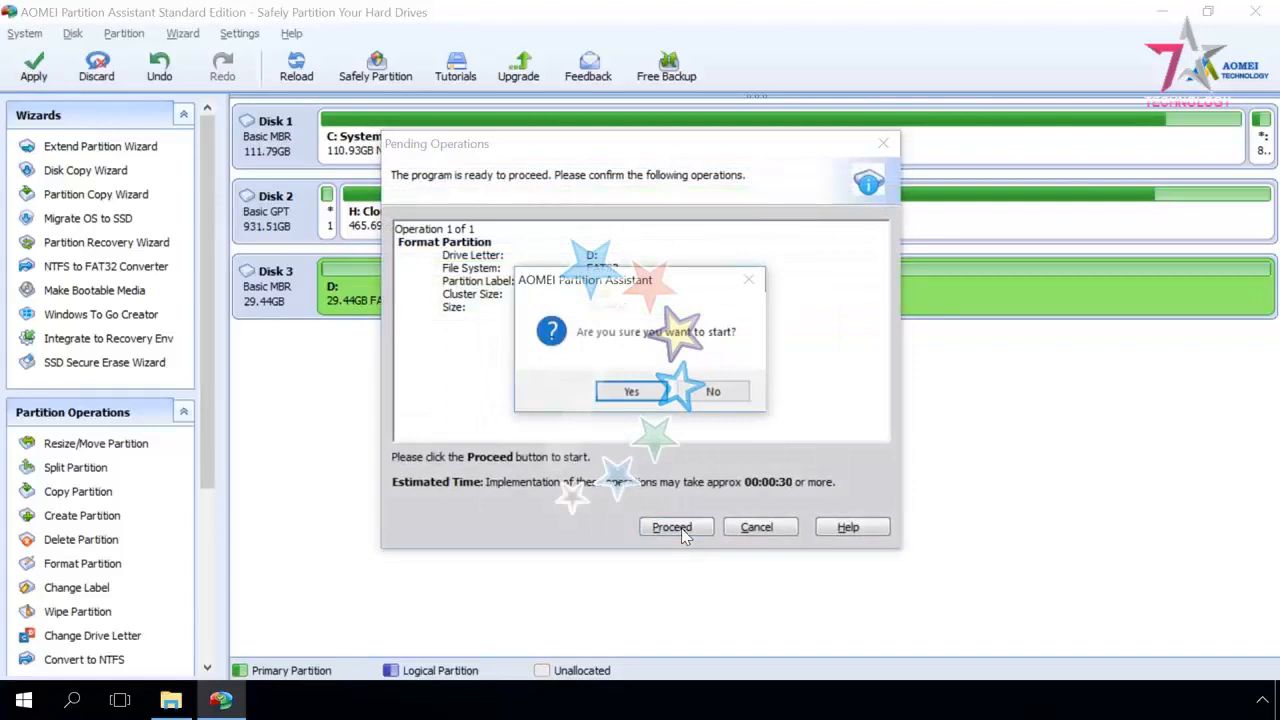
click(630, 391)
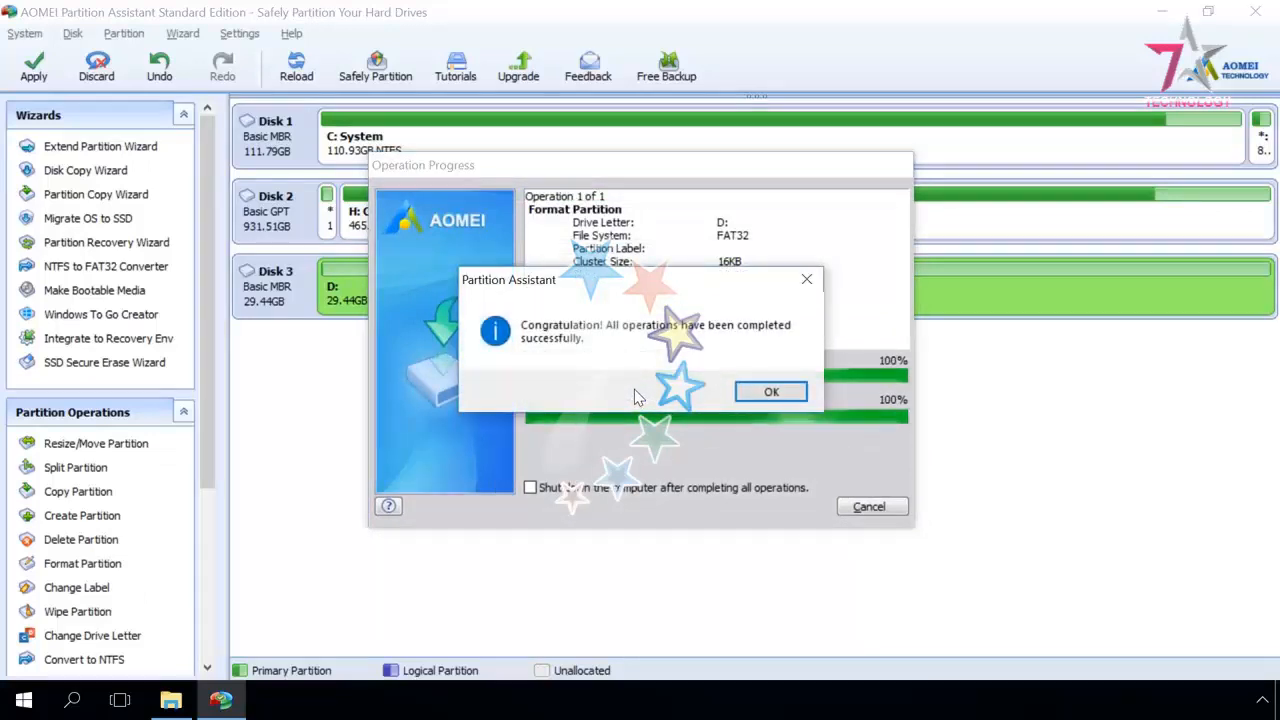
click(771, 391)
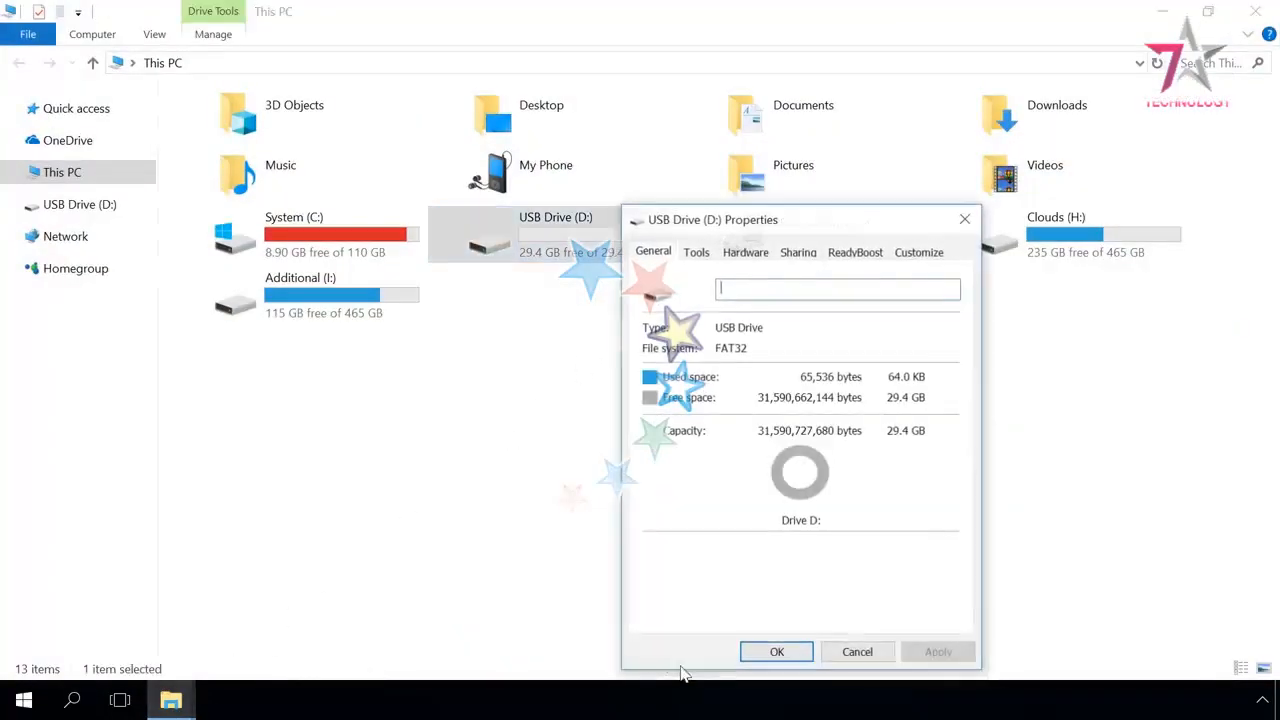
mouse_move(1002, 258)
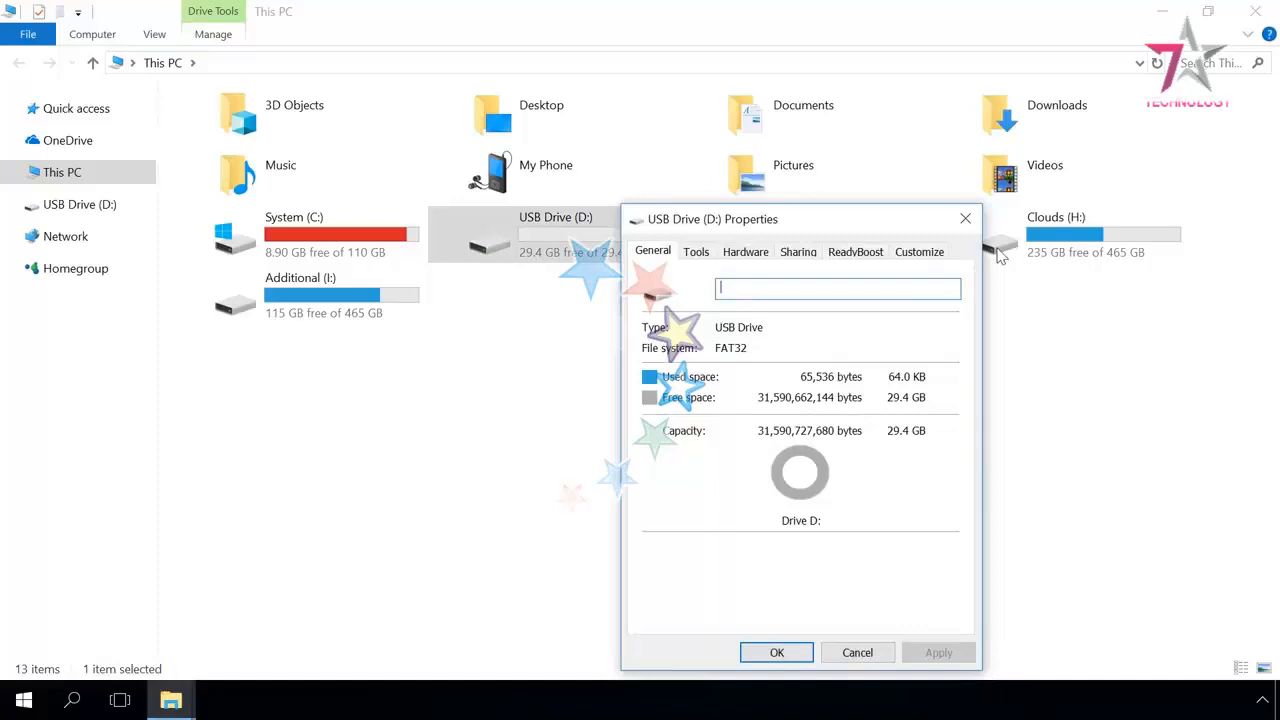